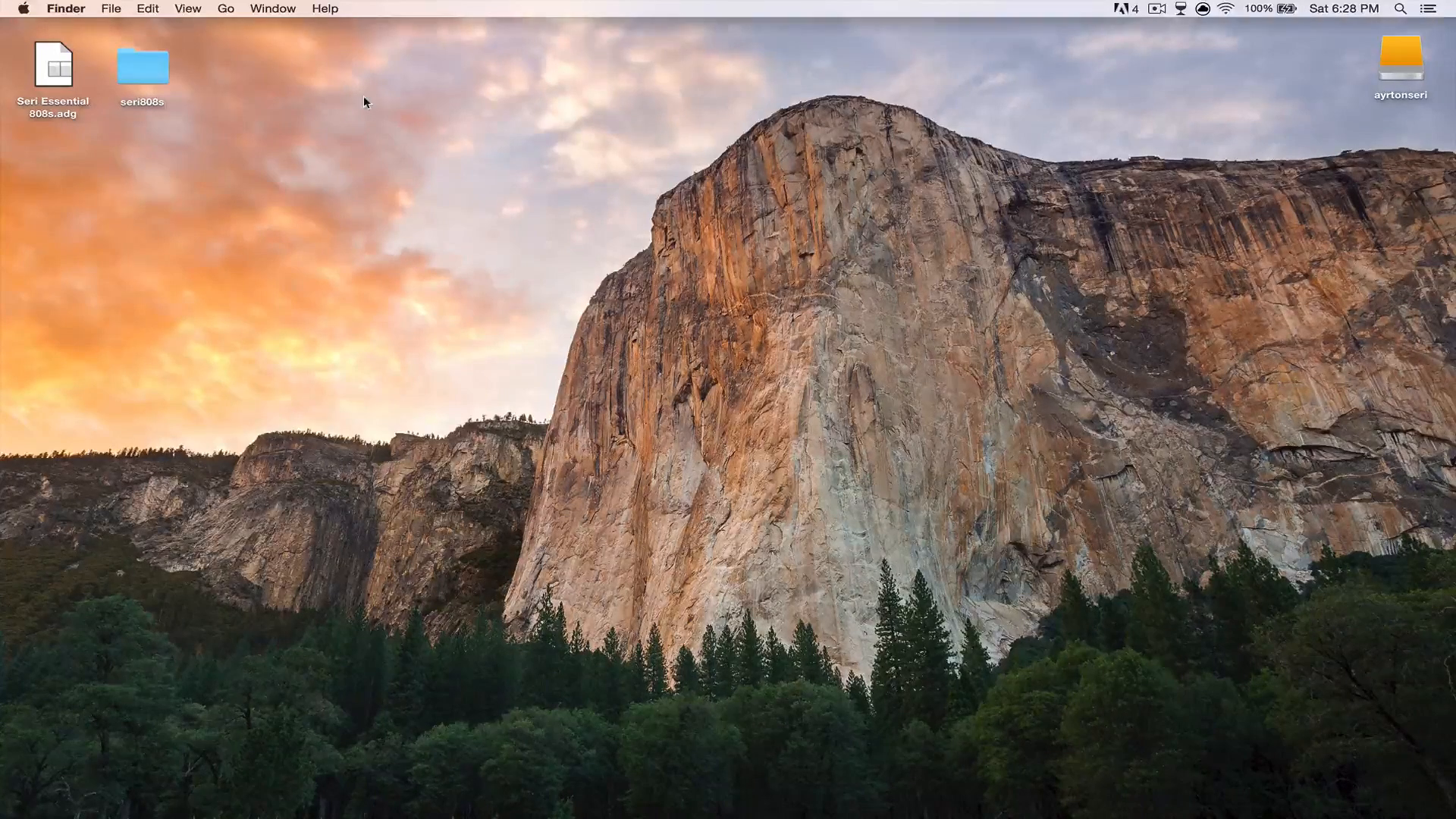
Step: Browse the seri808s folder and its NoKick subfolder in Finder, then close the window
{"action": "double_click", "coordinate": [144, 69]}
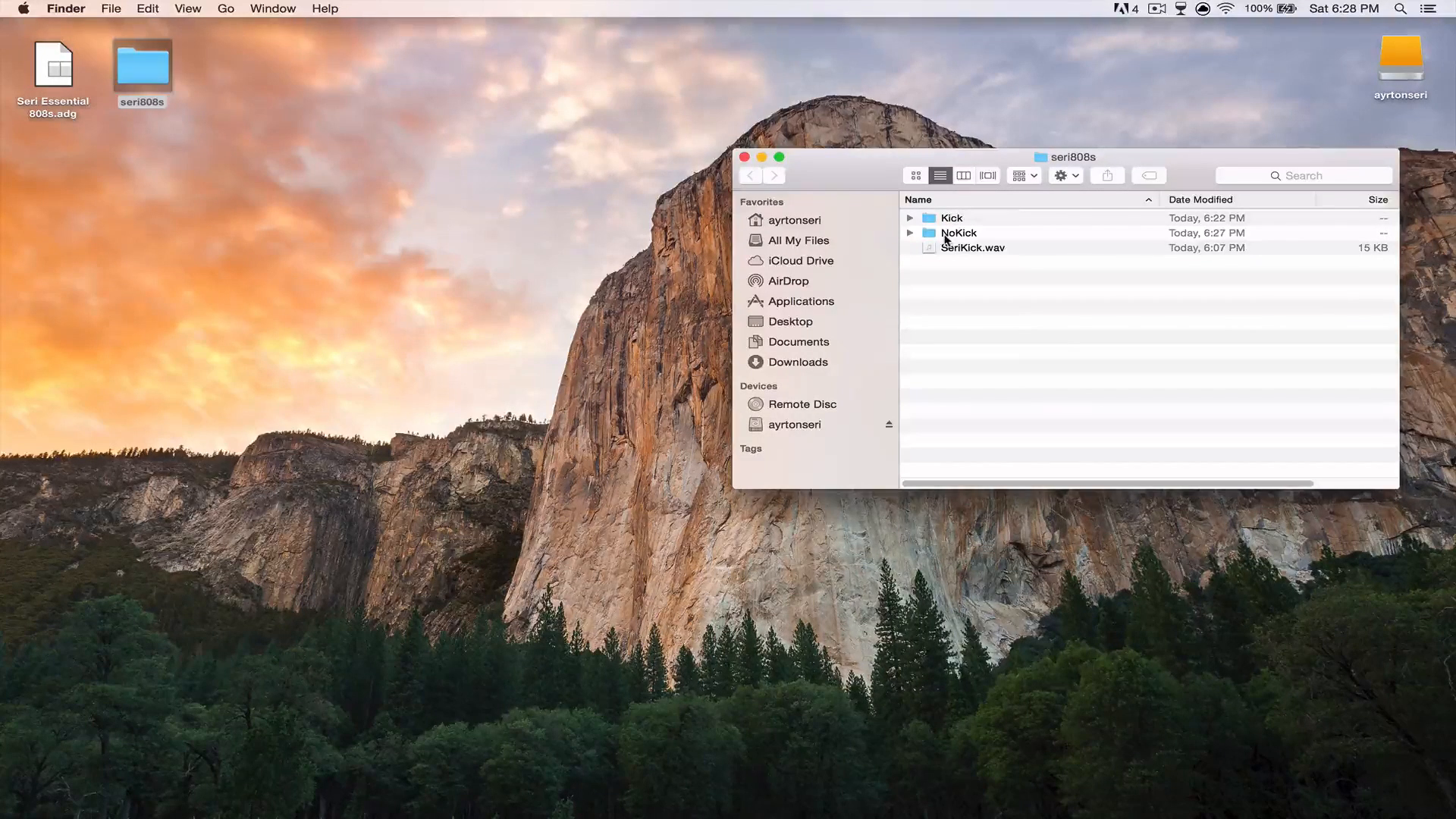
{"action": "double_click", "coordinate": [959, 232]}
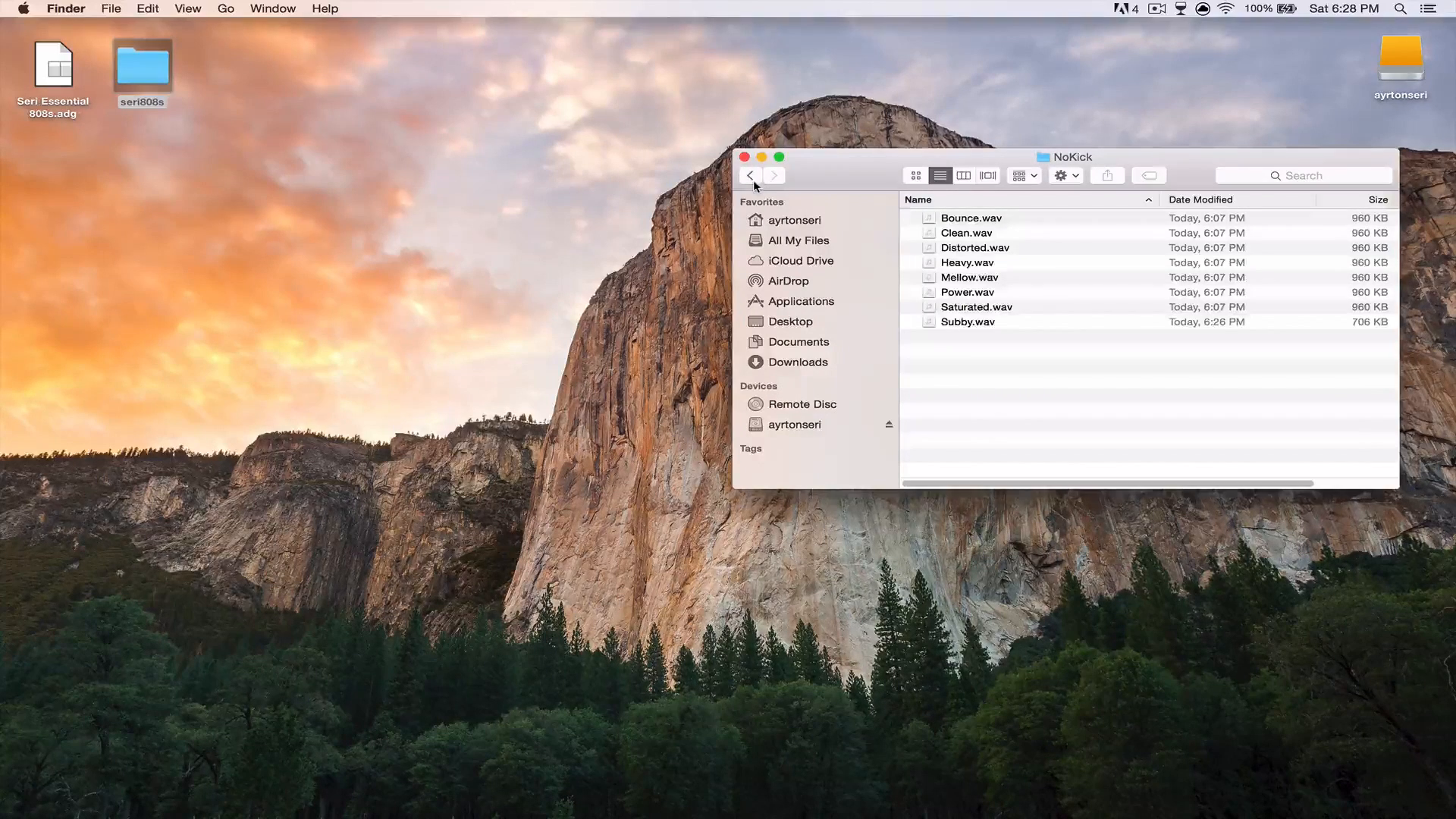
{"action": "left_click", "coordinate": [751, 175]}
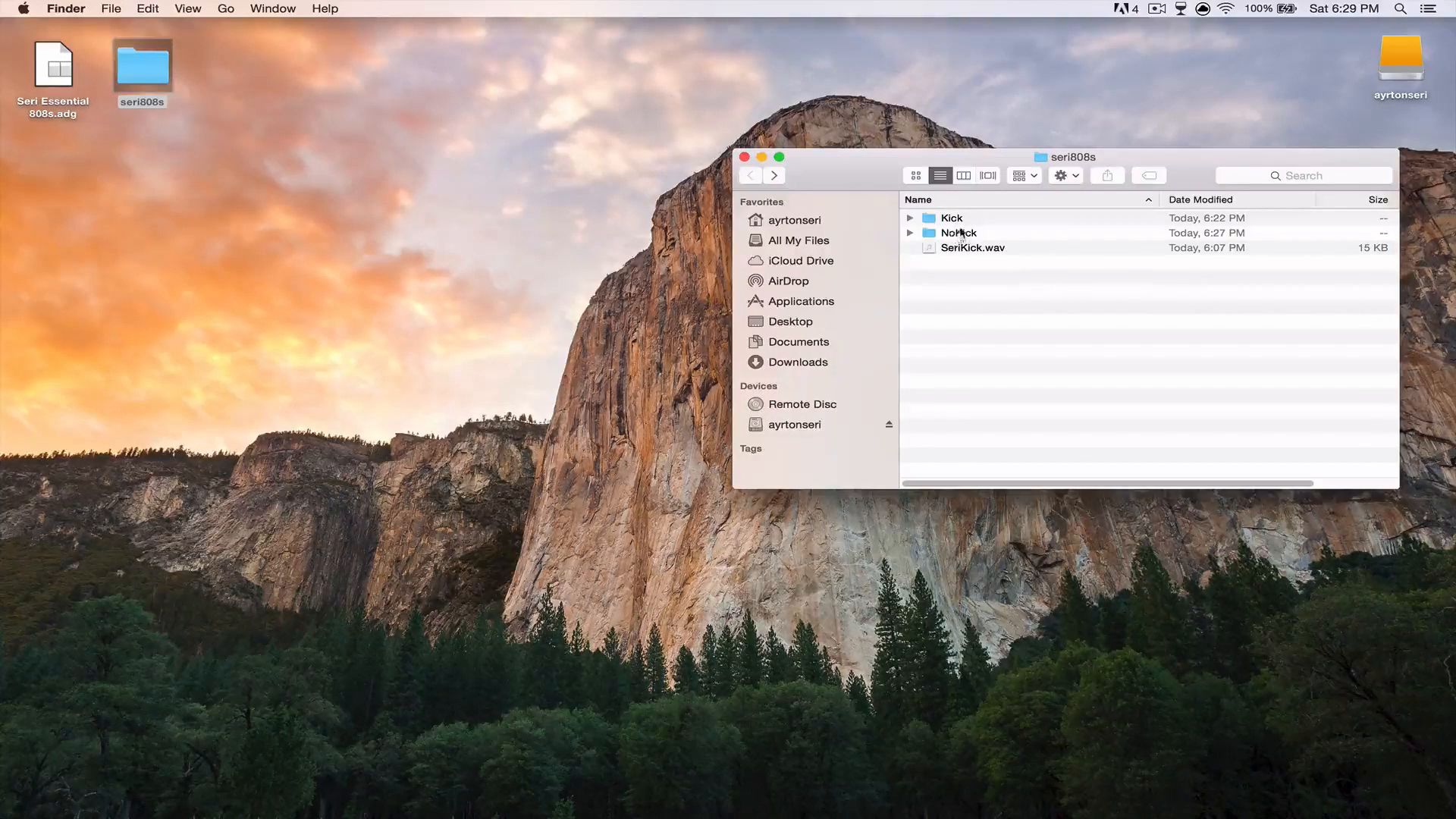
{"action": "double_click", "coordinate": [958, 233]}
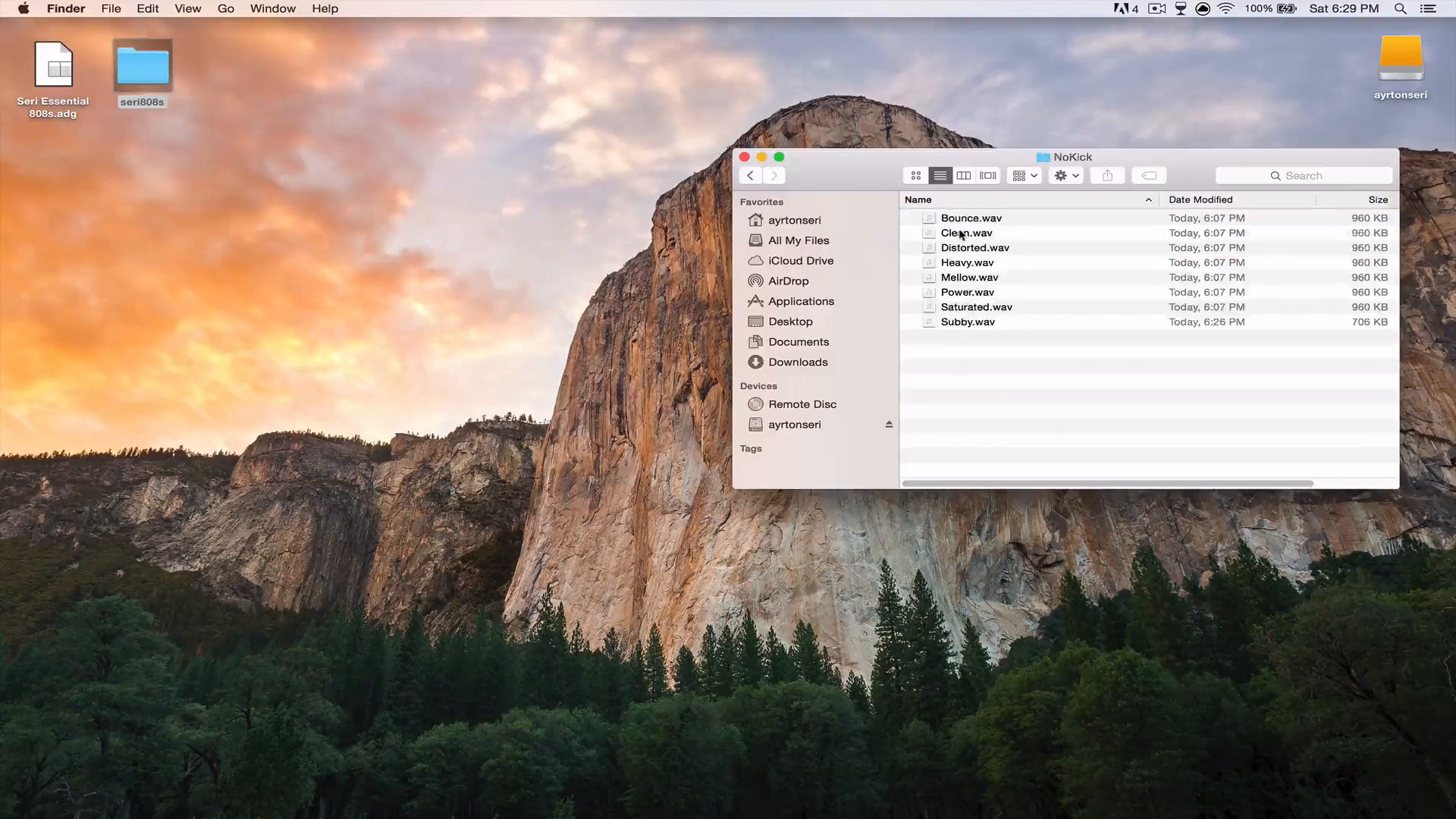
{"action": "left_click", "coordinate": [749, 175]}
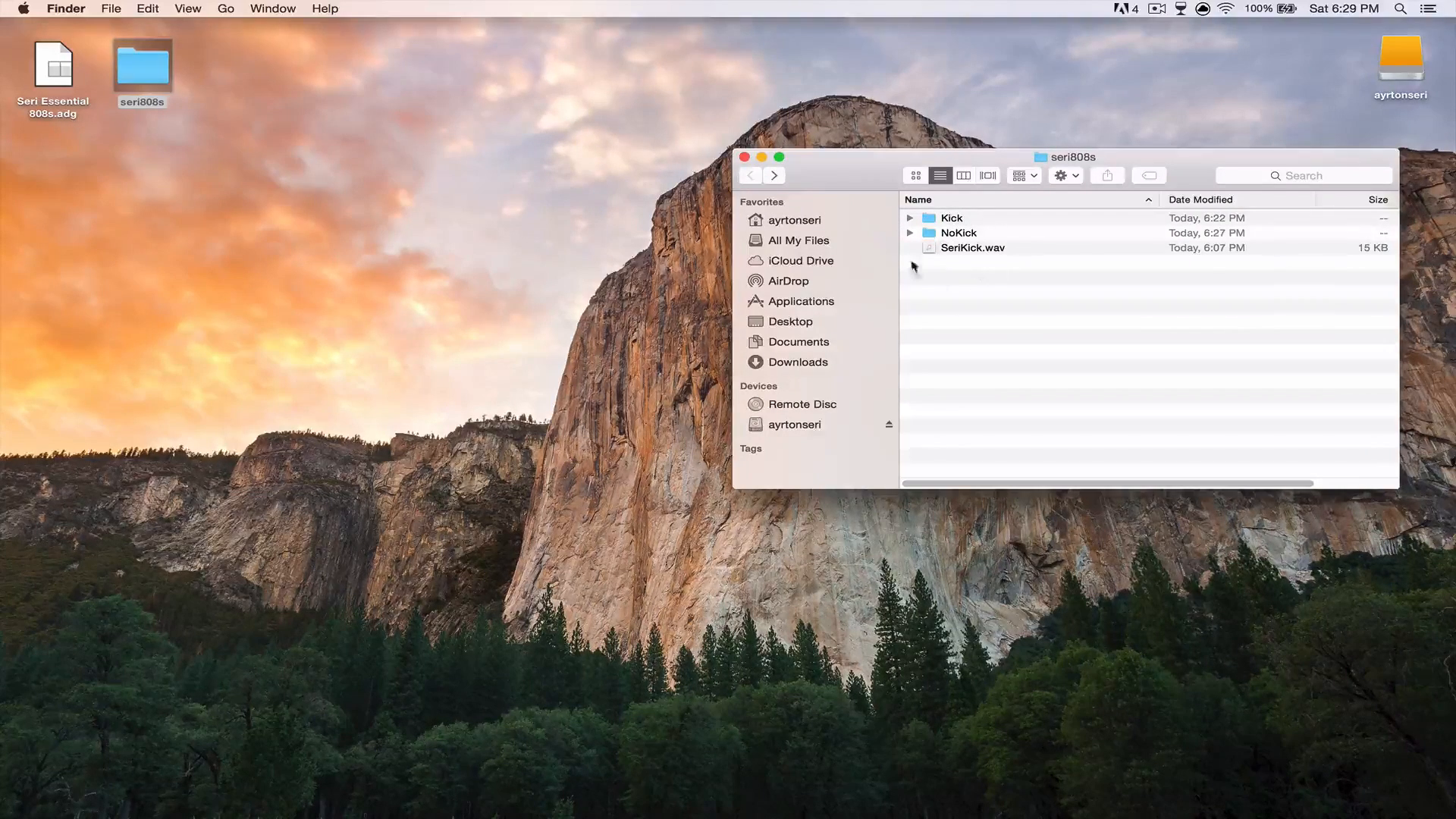
{"action": "left_click", "coordinate": [739, 157]}
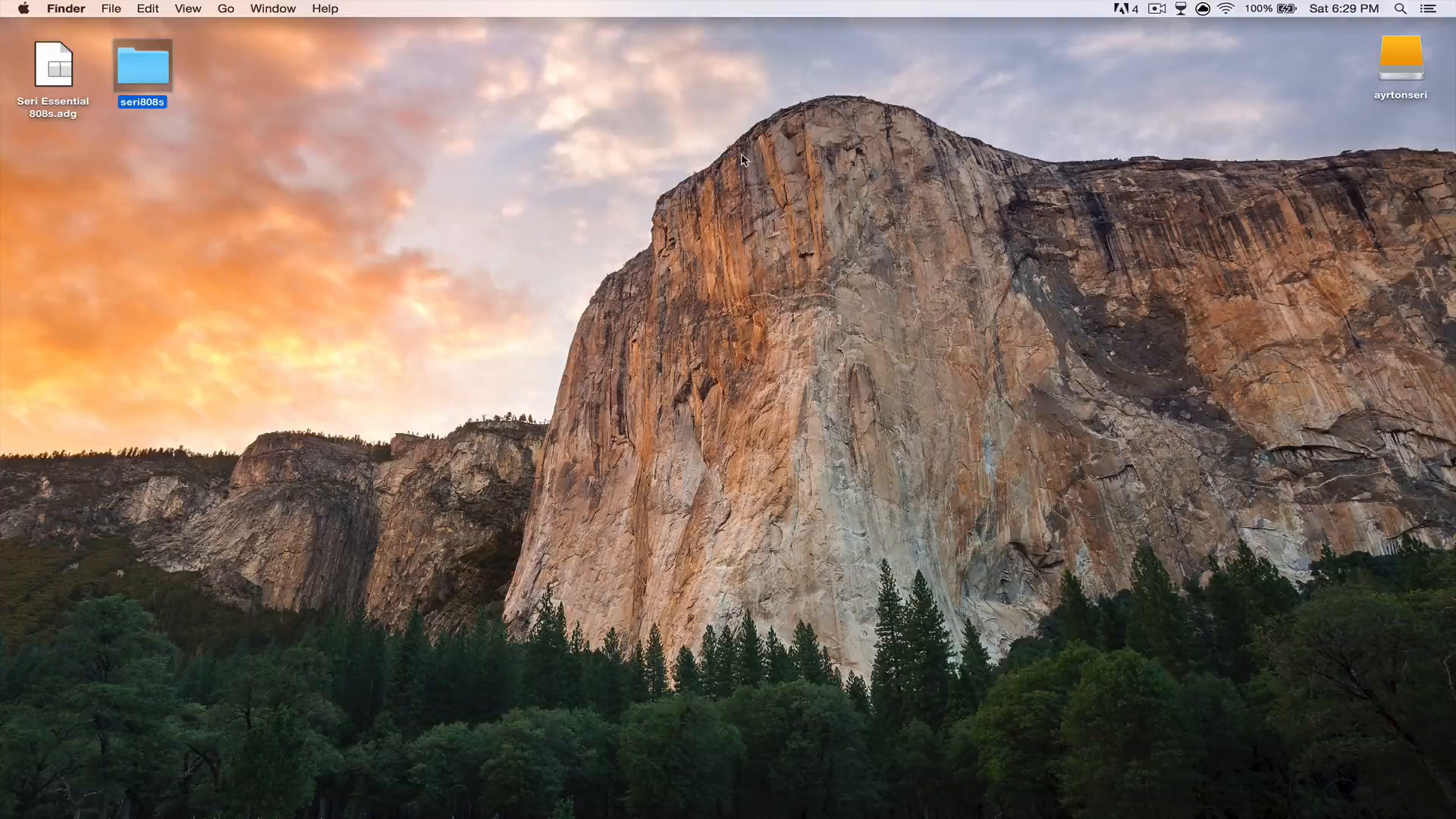
{"action": "mouse_move", "coordinate": [1049, 796]}
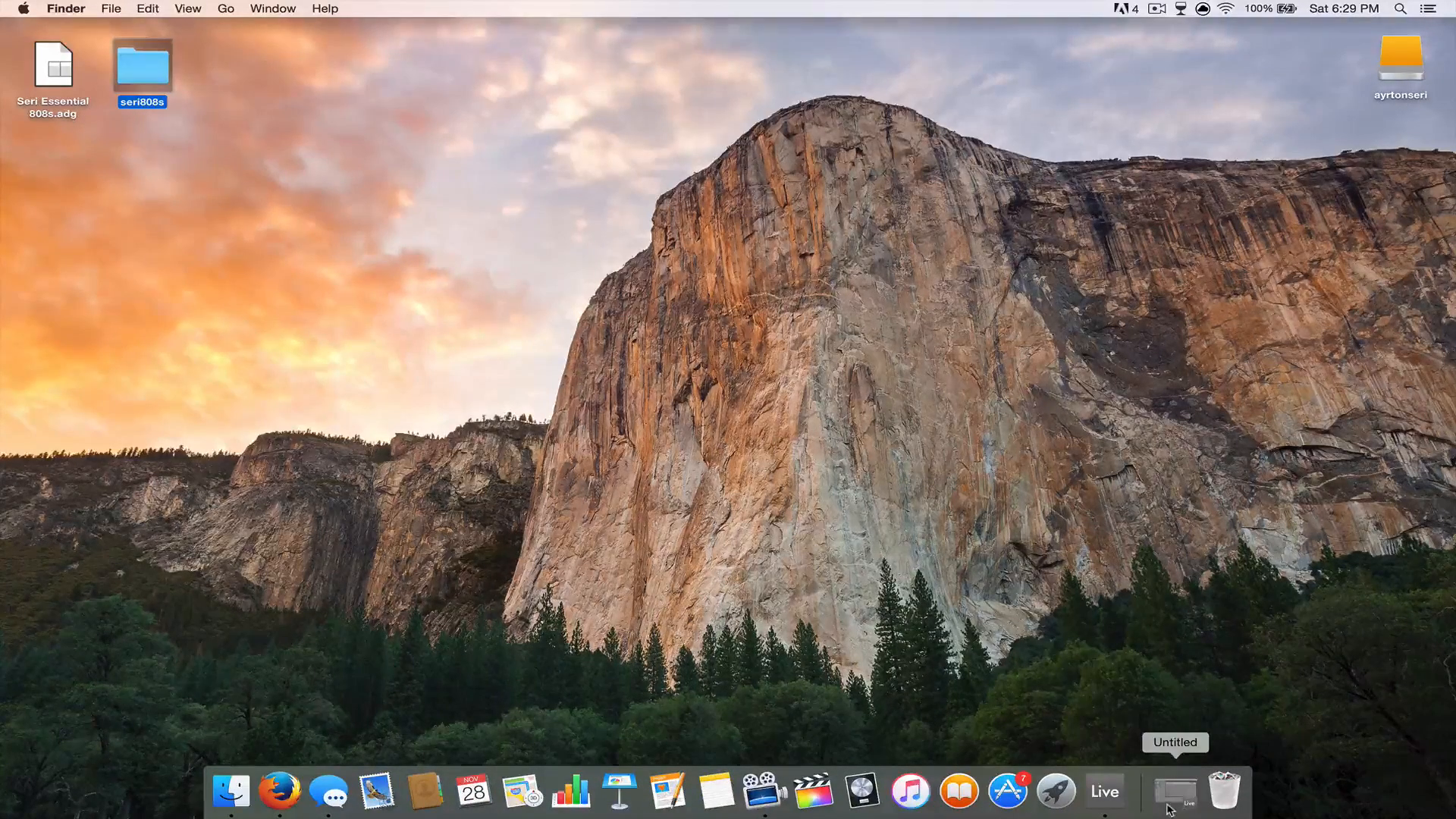
Step: Bring the Untitled Live set forward and drag seri808s into the browser's Places
{"action": "left_click", "coordinate": [1174, 795]}
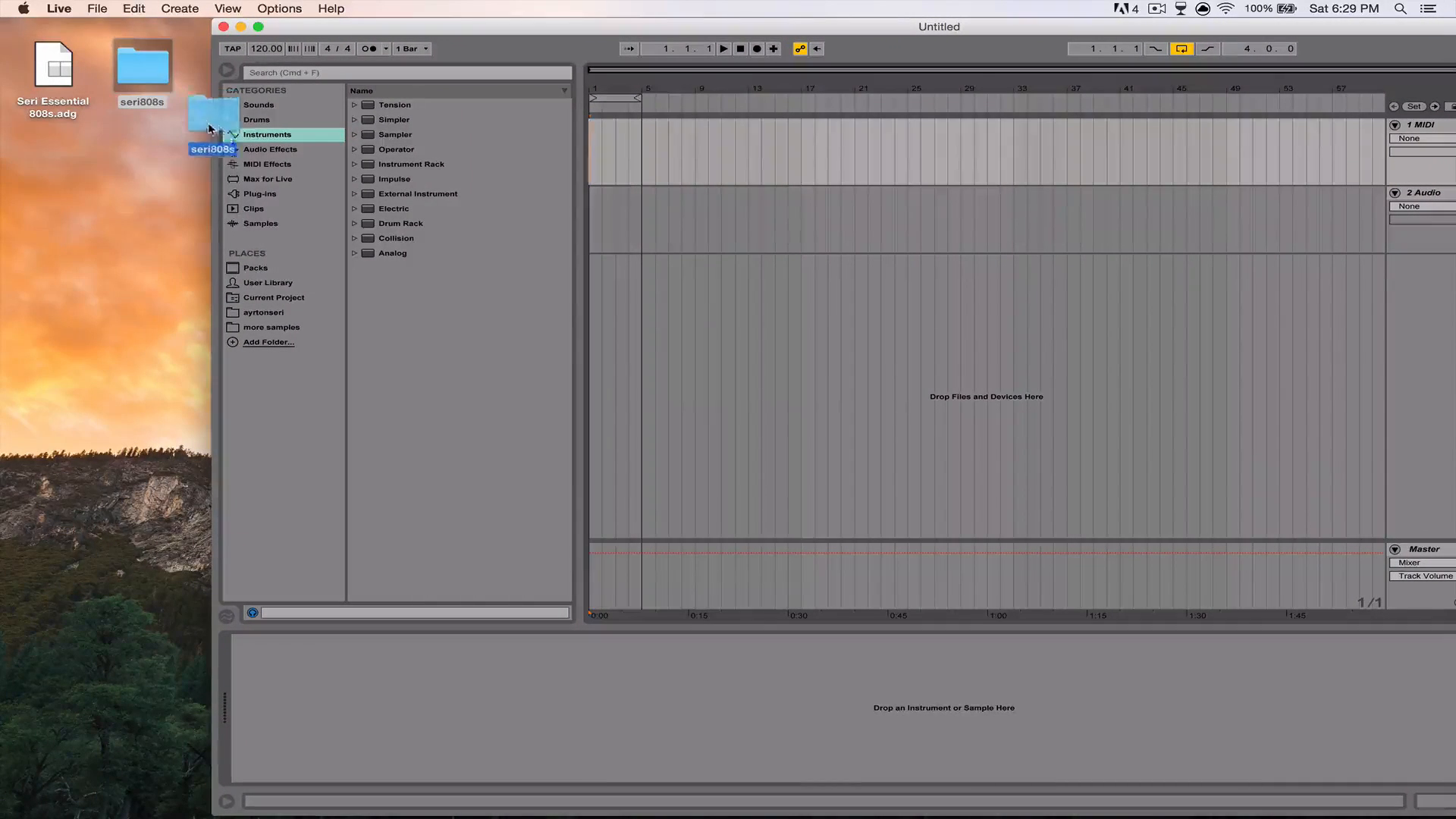
{"action": "left_click_drag", "start_coordinate": [211, 111], "coordinate": [276, 339]}
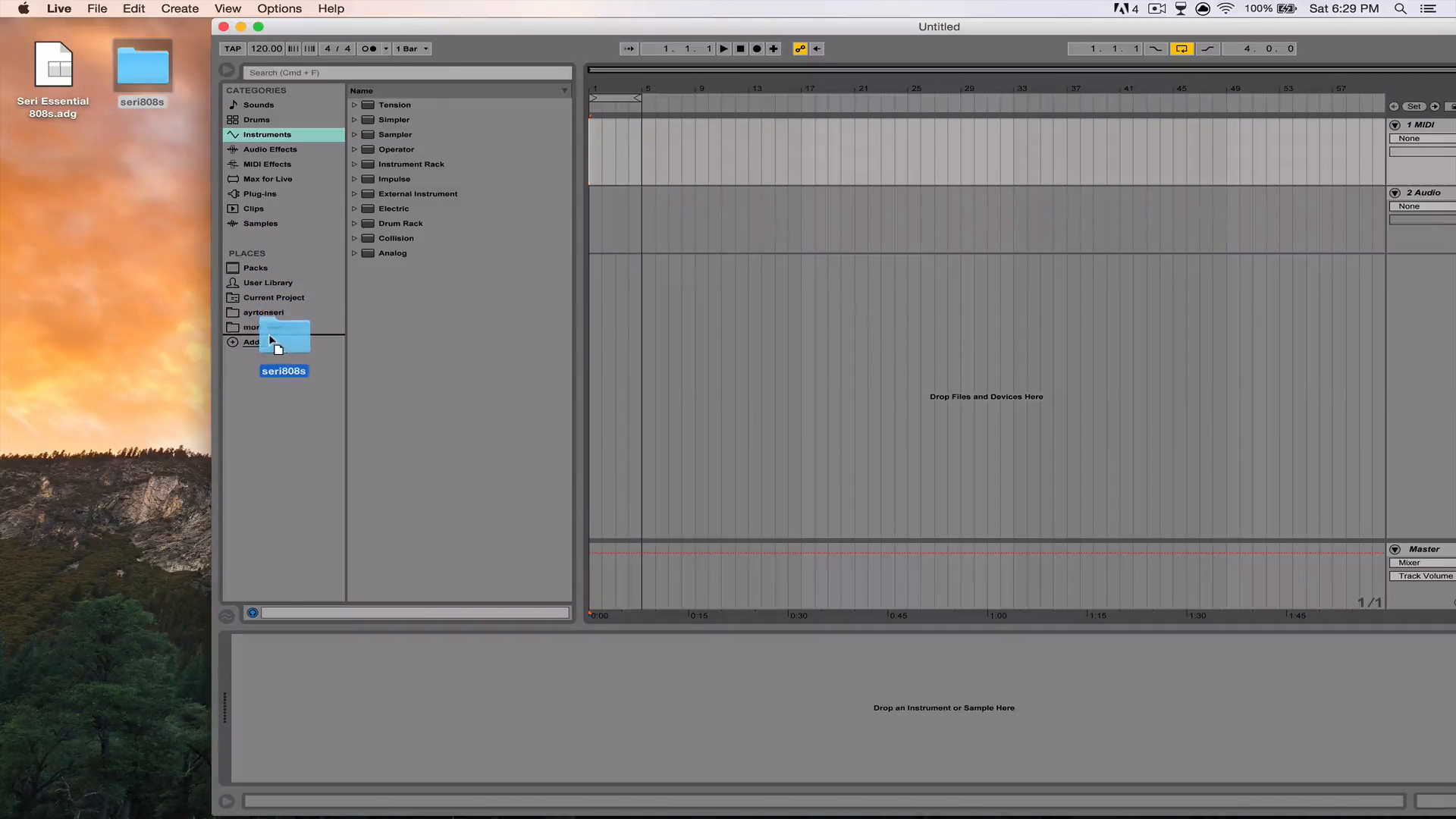
{"action": "left_click", "coordinate": [272, 327]}
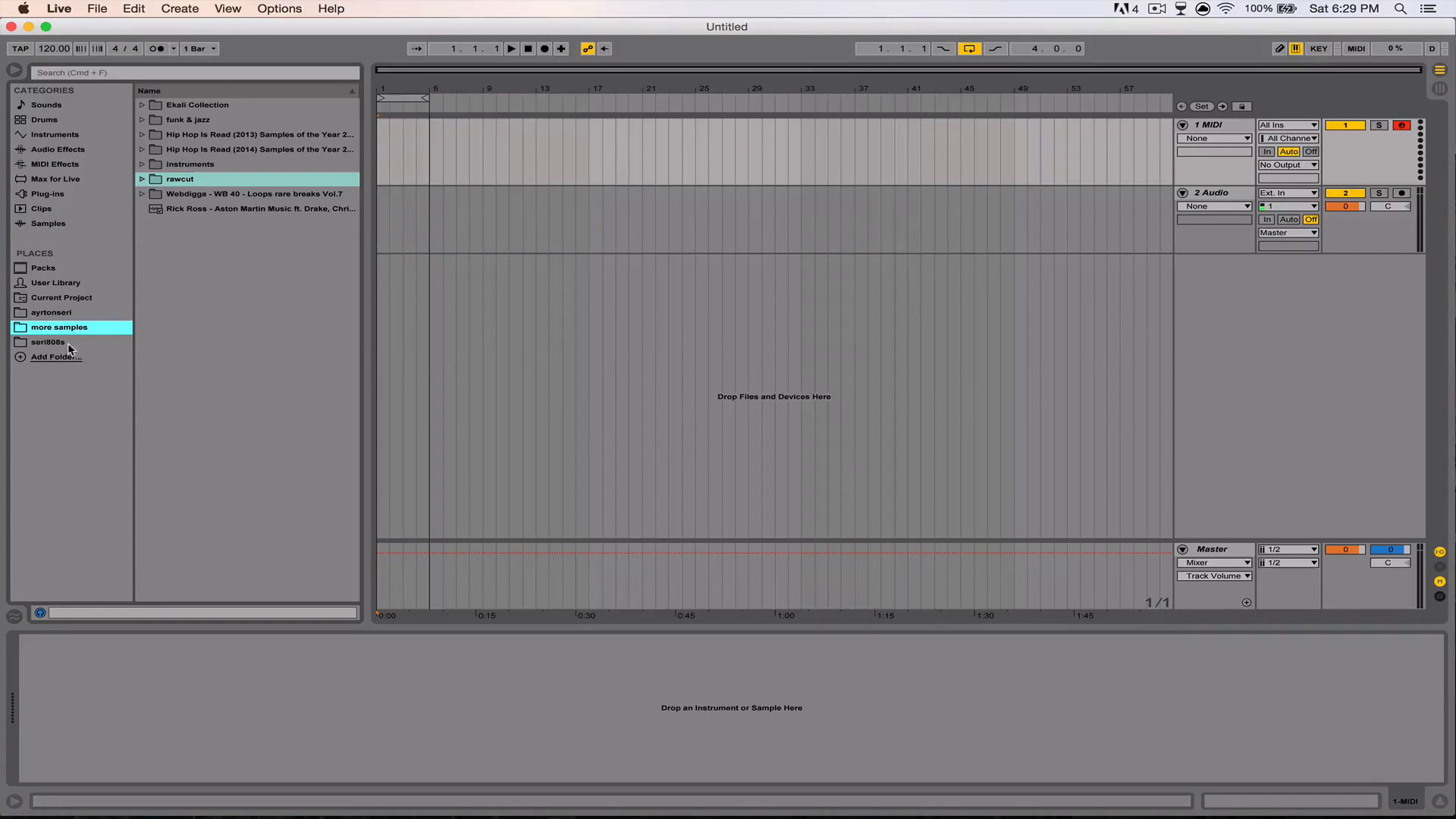
Step: Preview the Kick folder's BounceKick, CleanKick, DistortedKick, HeavyKick and MellowKick samples, then collapse it
{"action": "left_click", "coordinate": [48, 341]}
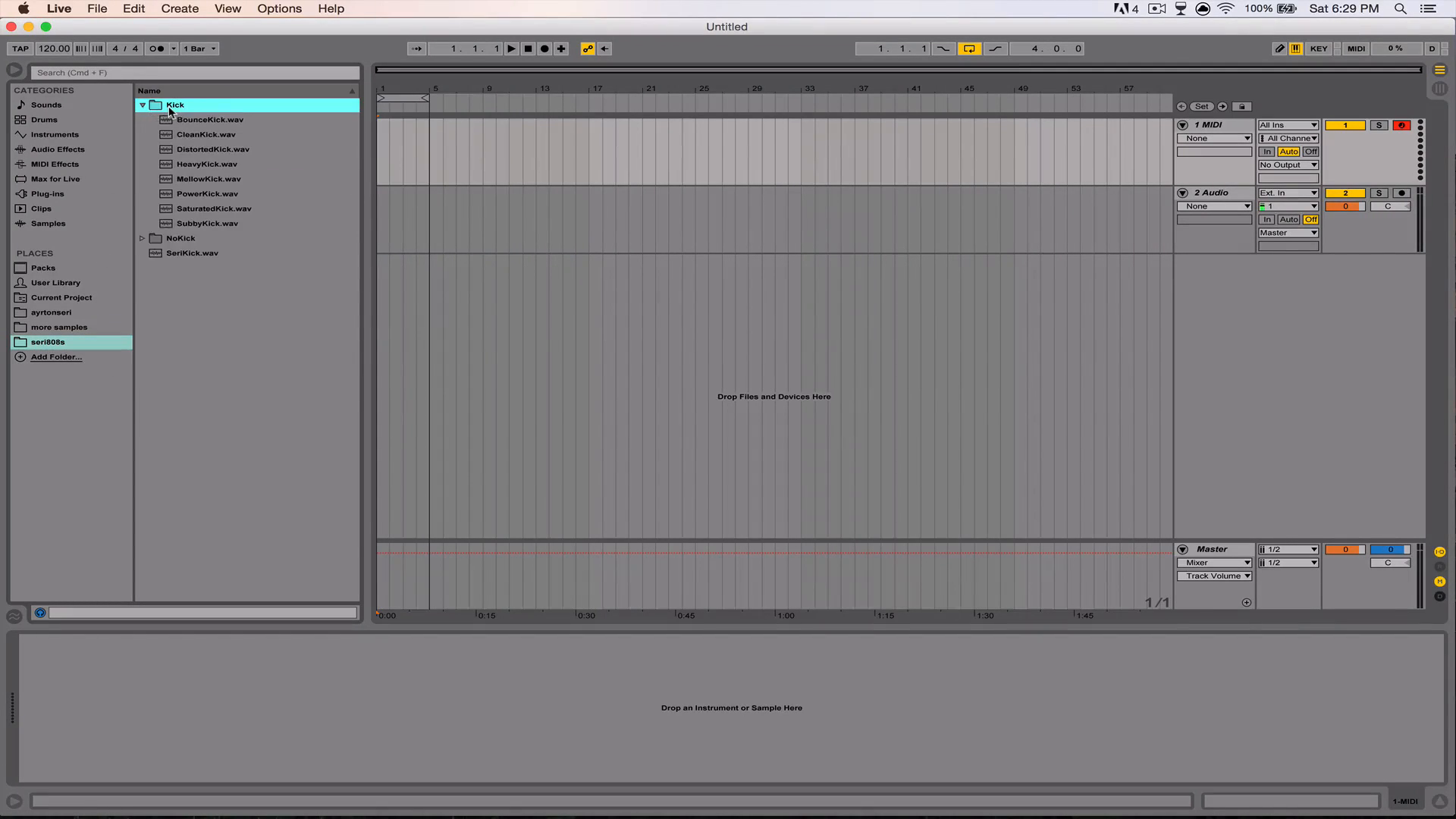
{"action": "left_click", "coordinate": [210, 120]}
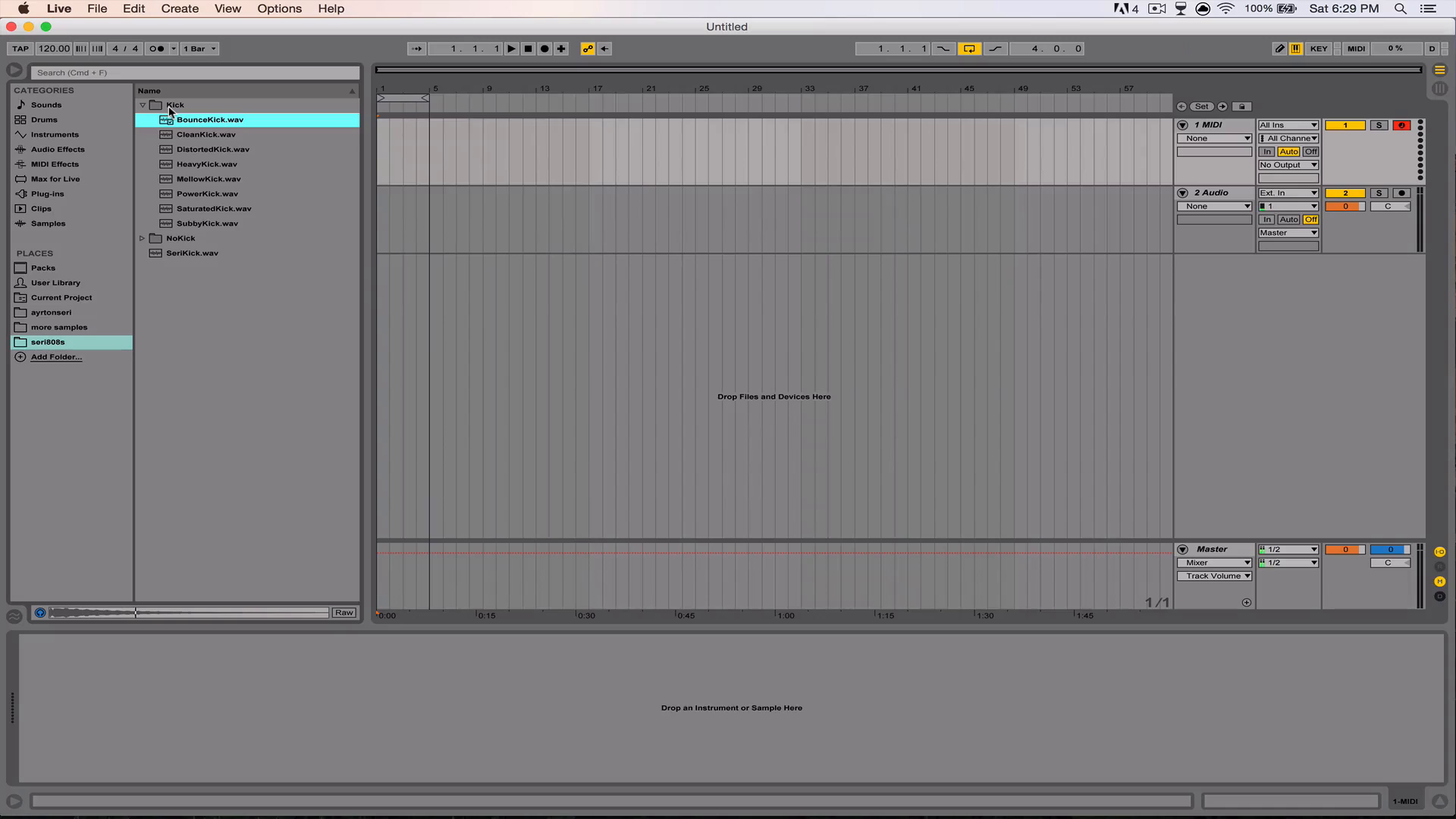
{"action": "left_click", "coordinate": [205, 134]}
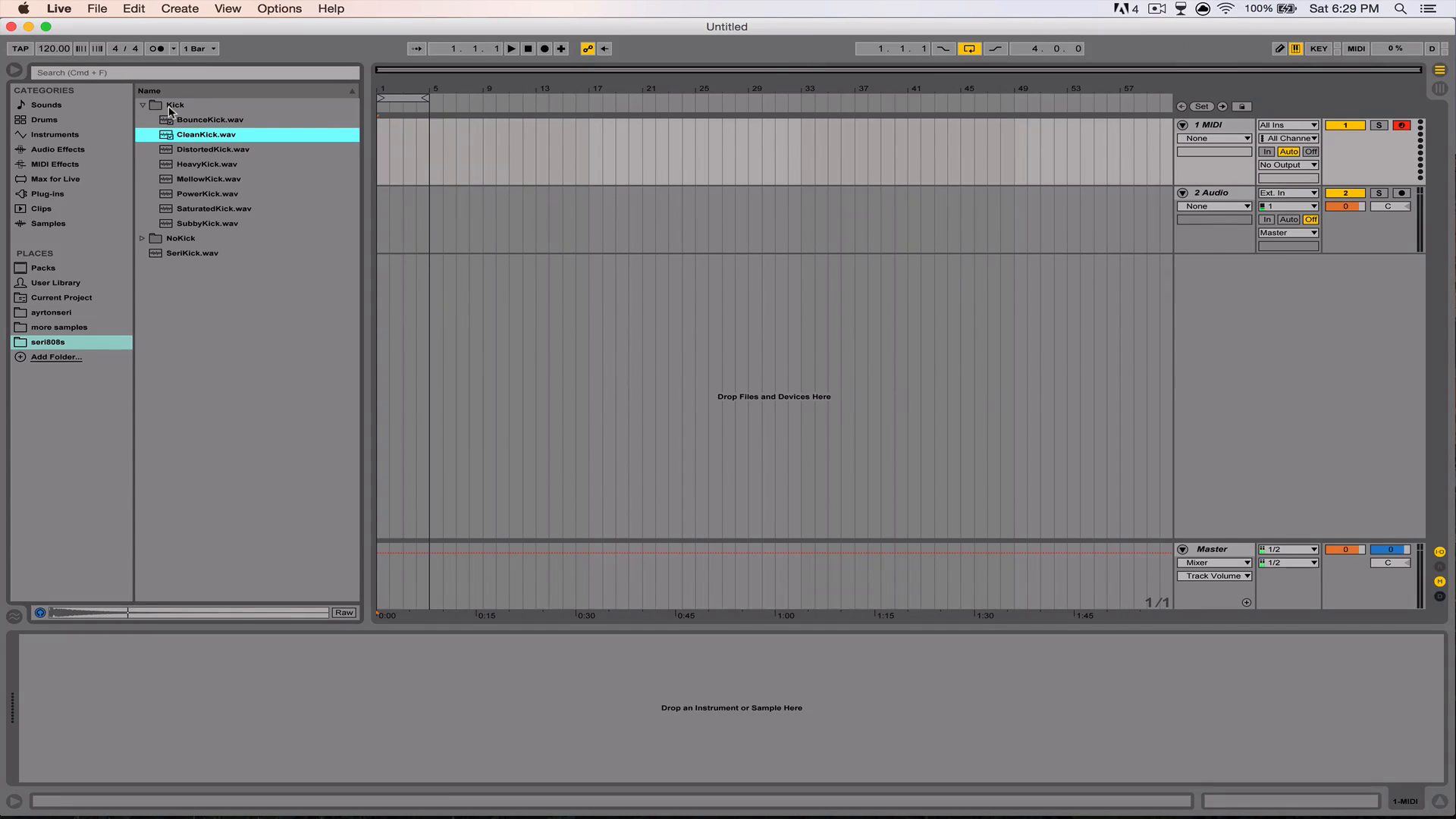
{"action": "left_click", "coordinate": [213, 149]}
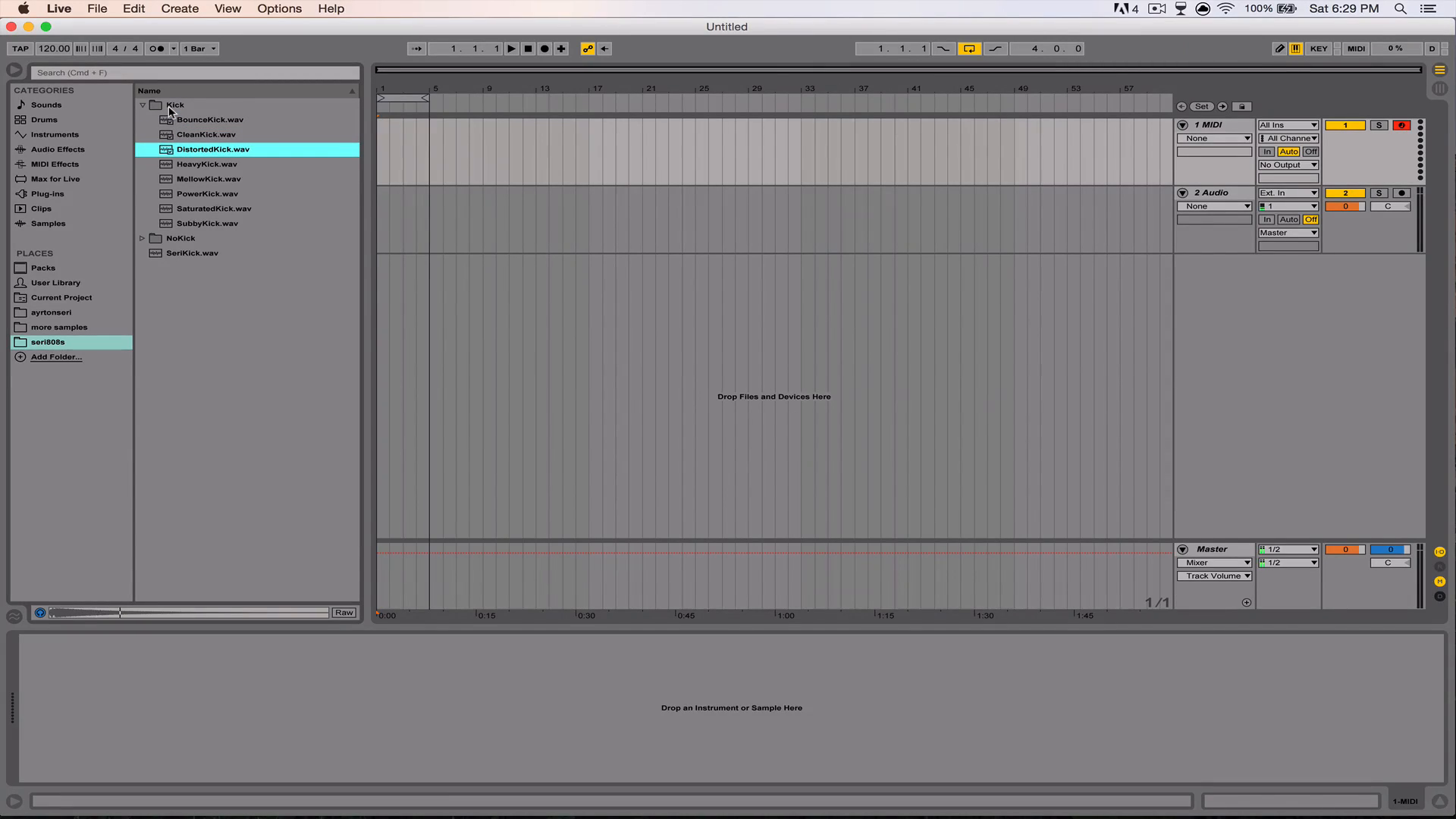
{"action": "left_click", "coordinate": [206, 164]}
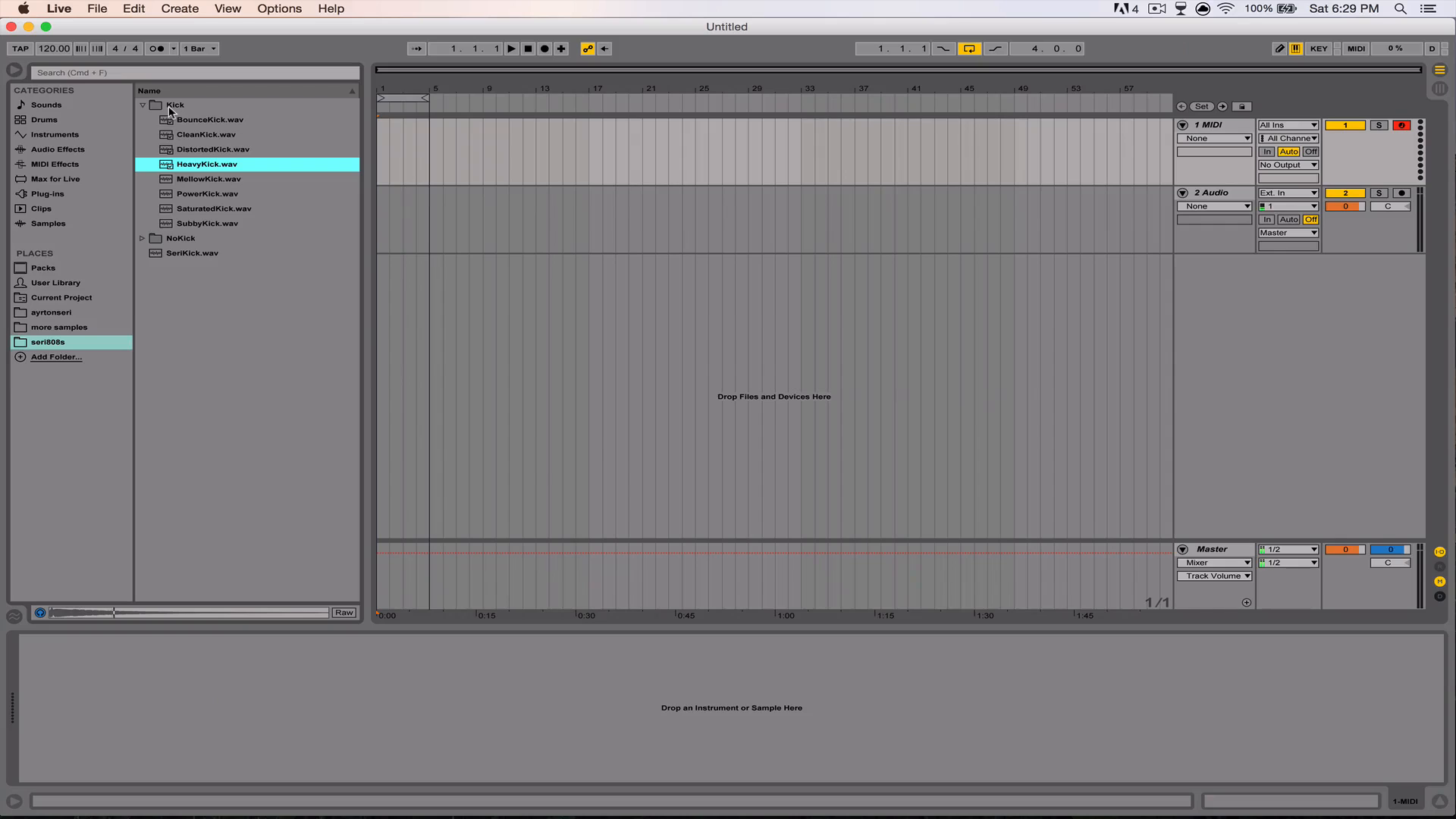
{"action": "left_click", "coordinate": [208, 179]}
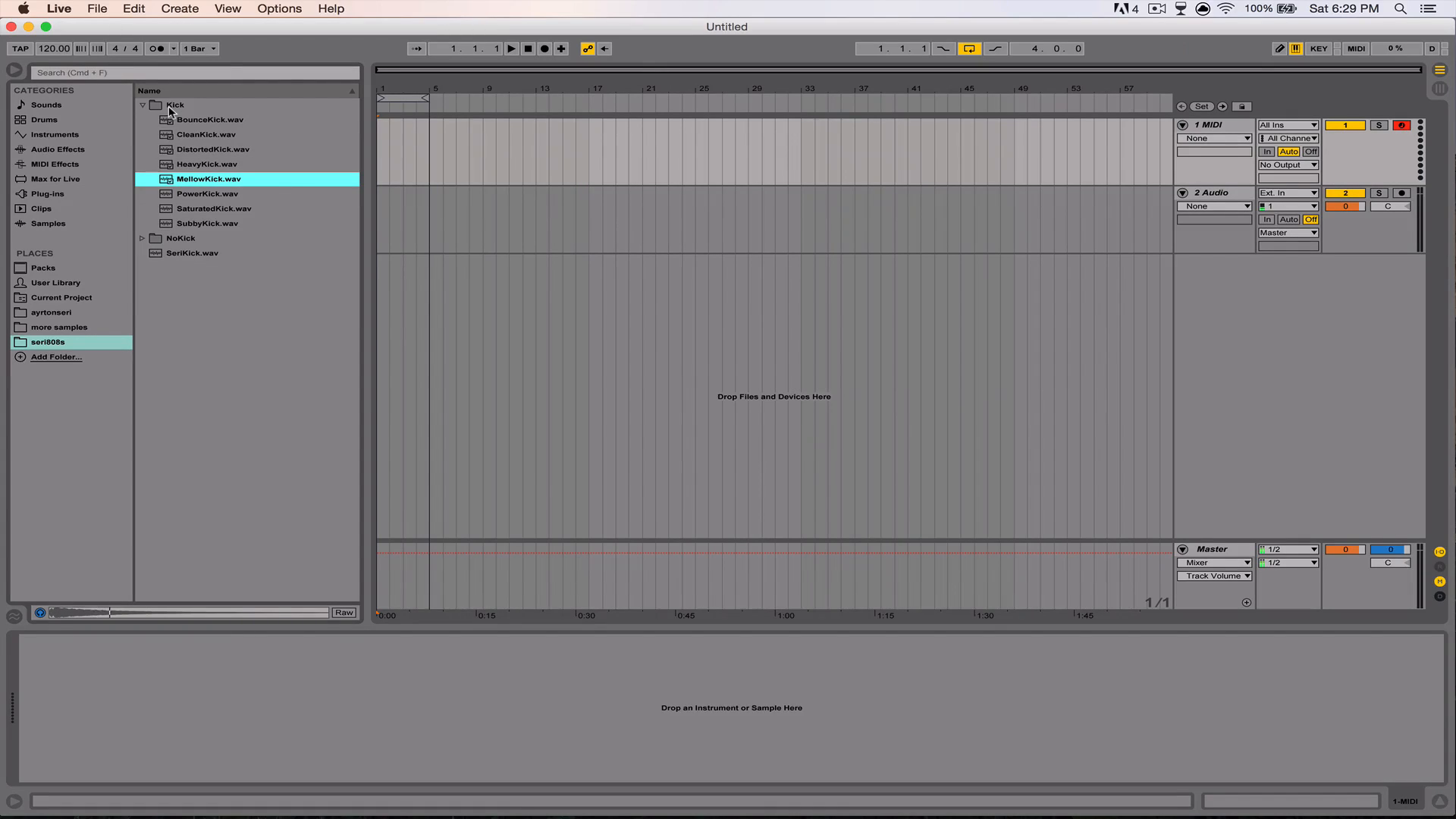
{"action": "left_click", "coordinate": [206, 193]}
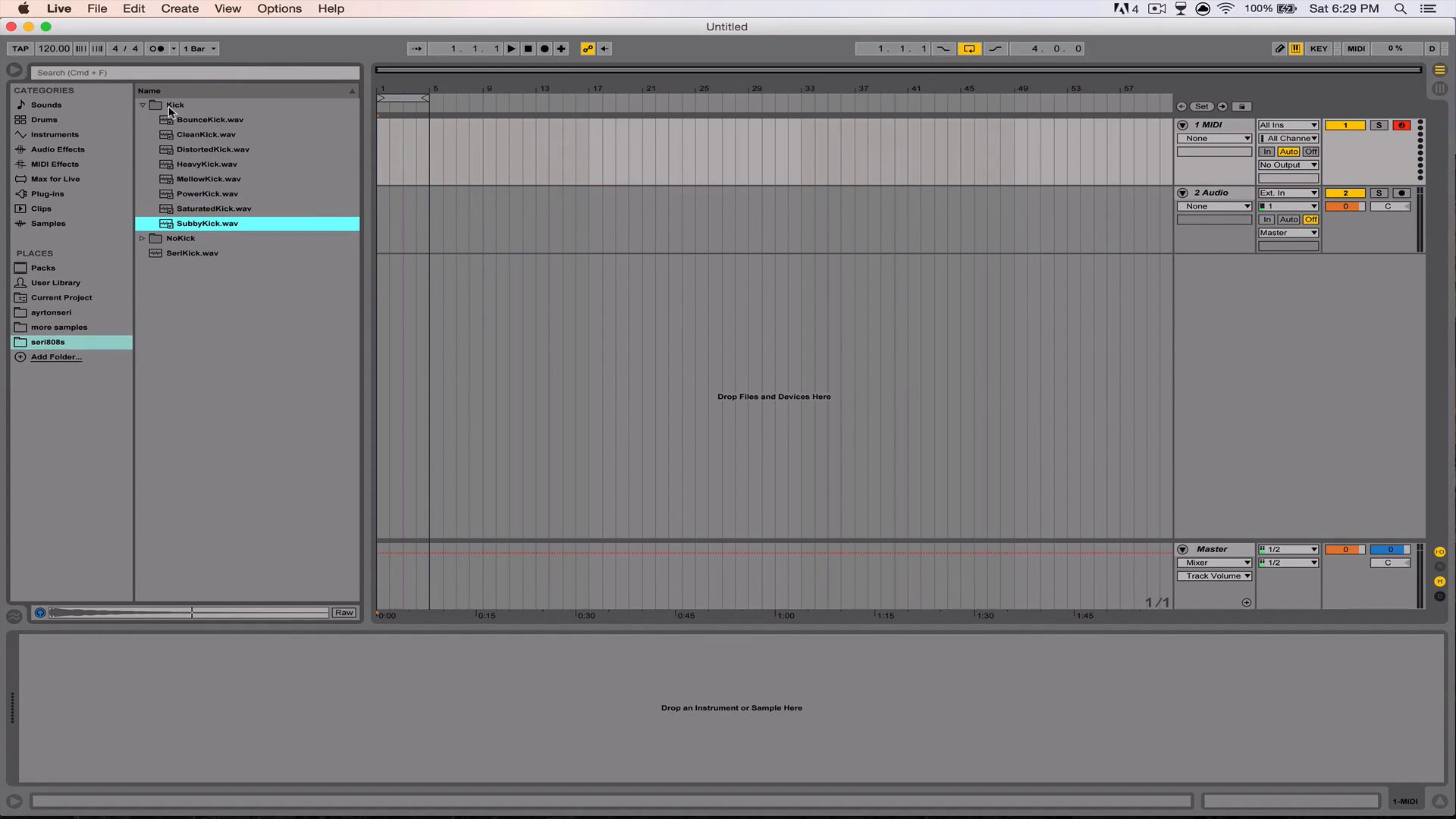
{"action": "left_click", "coordinate": [146, 105]}
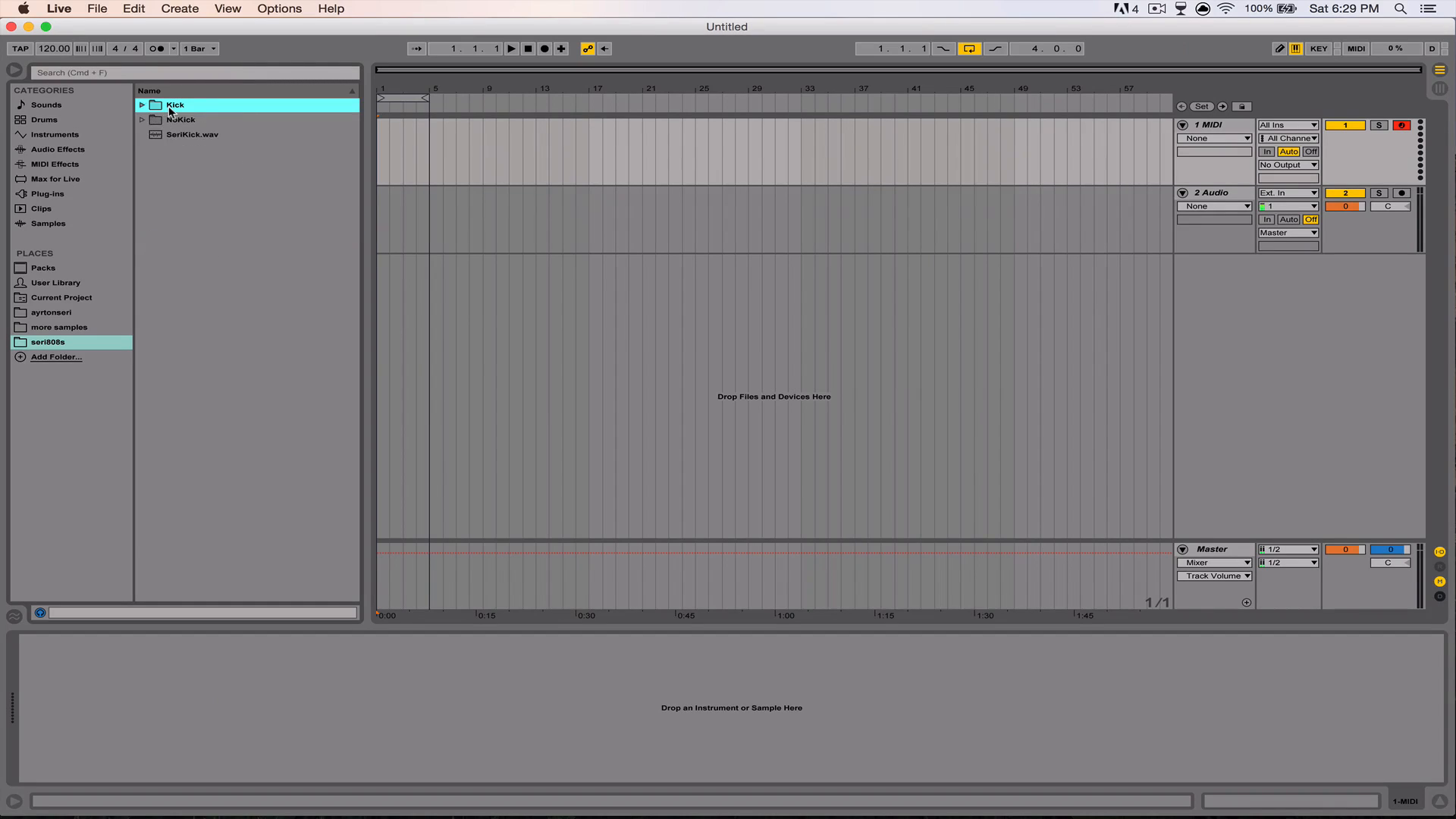
Step: Preview NoKick's Bounce, Distorted, Mellow and Power samples, collapse NoKick, then select SeriKick.wav
{"action": "left_click", "coordinate": [142, 119]}
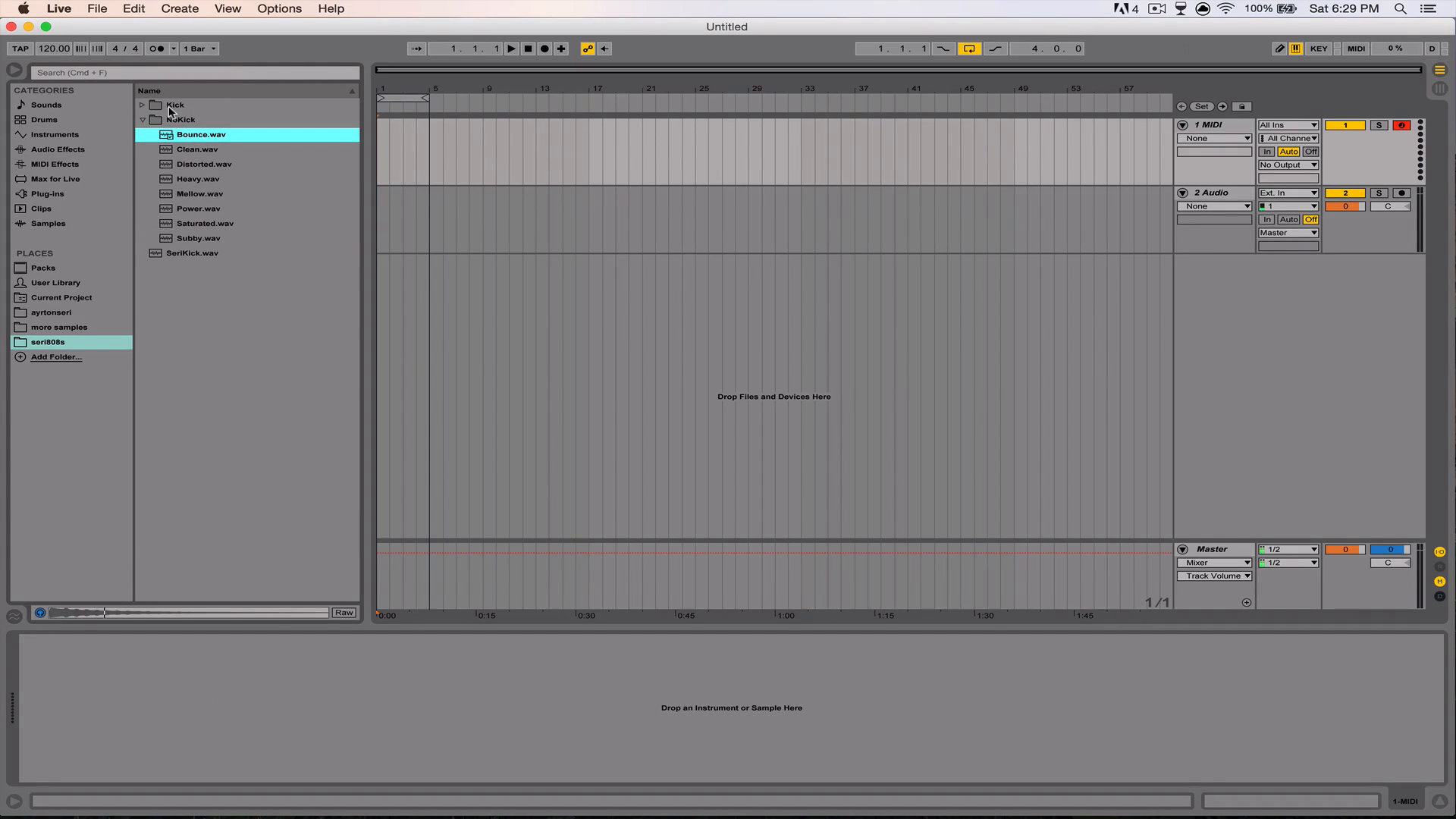
{"action": "left_click", "coordinate": [204, 164]}
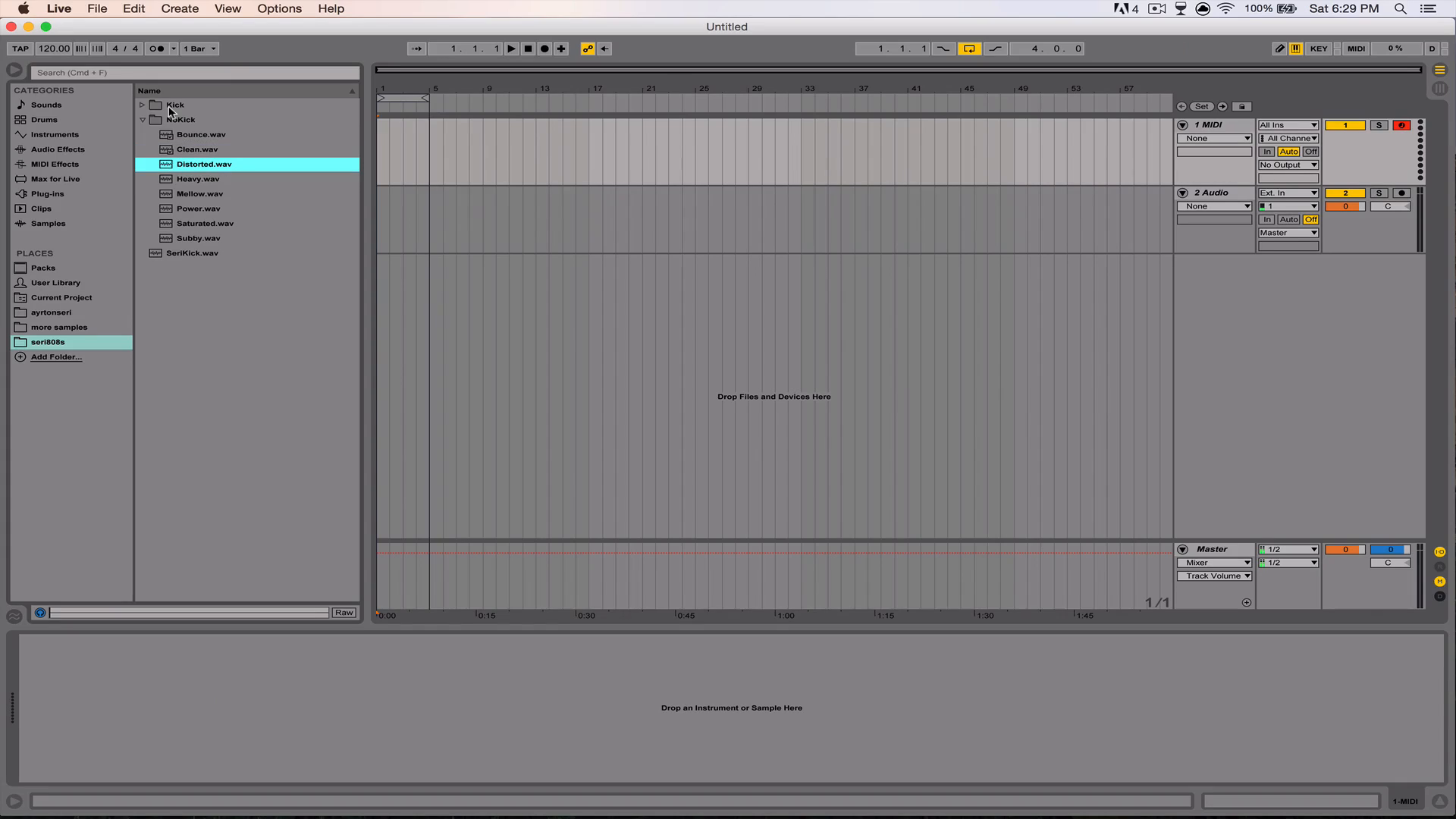
{"action": "left_click", "coordinate": [200, 194]}
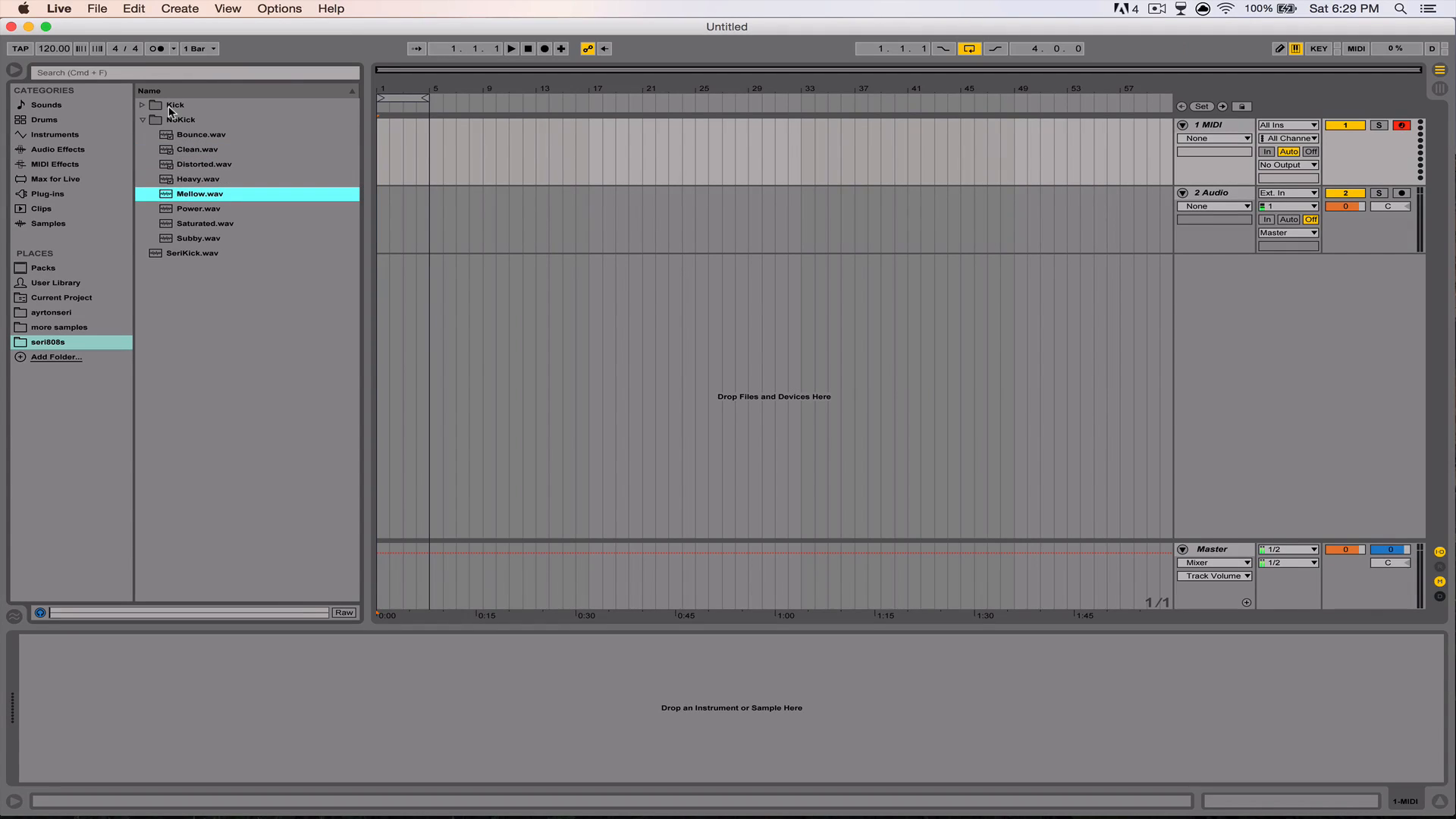
{"action": "left_click", "coordinate": [200, 209]}
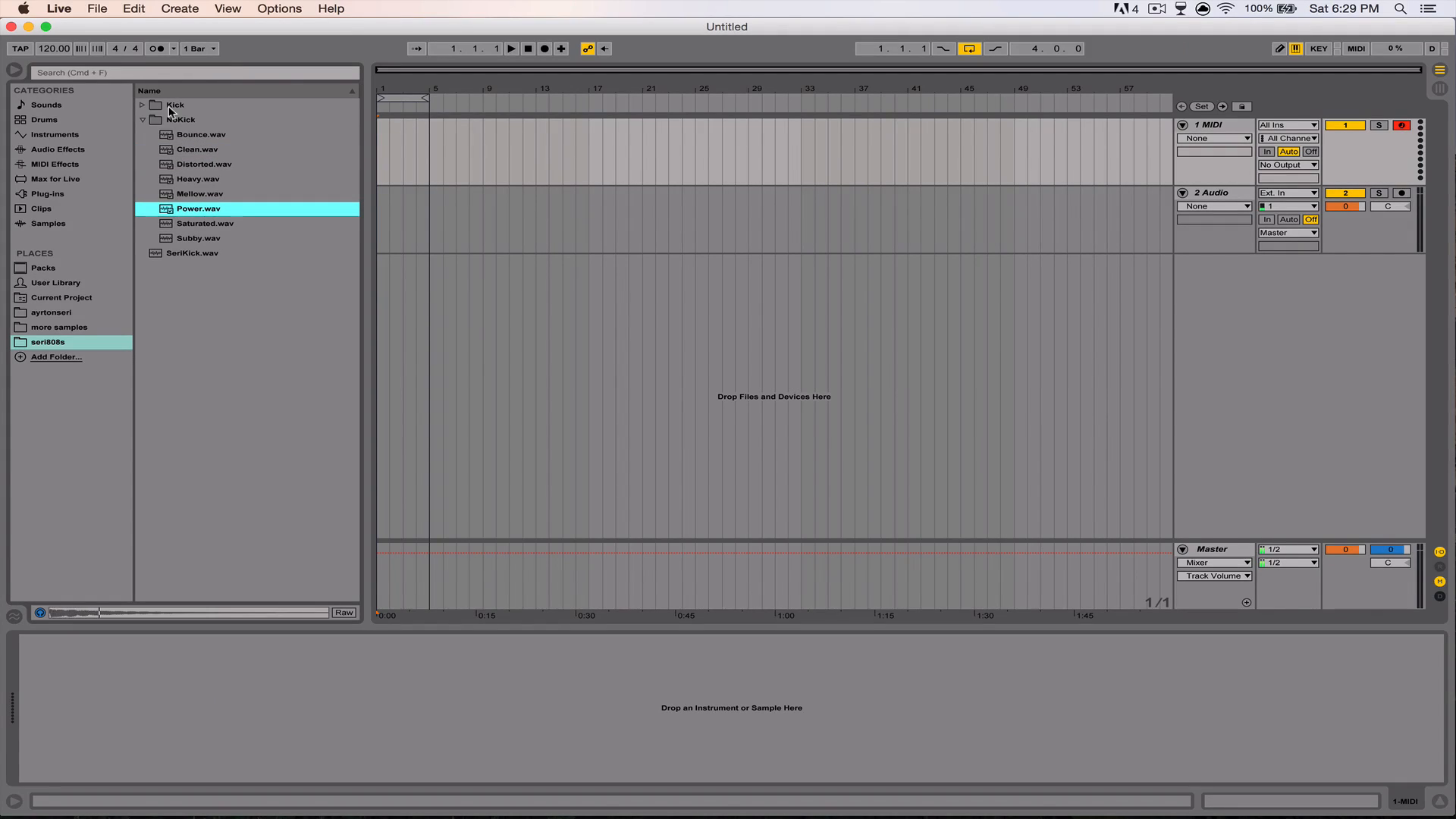
{"action": "left_click", "coordinate": [180, 119]}
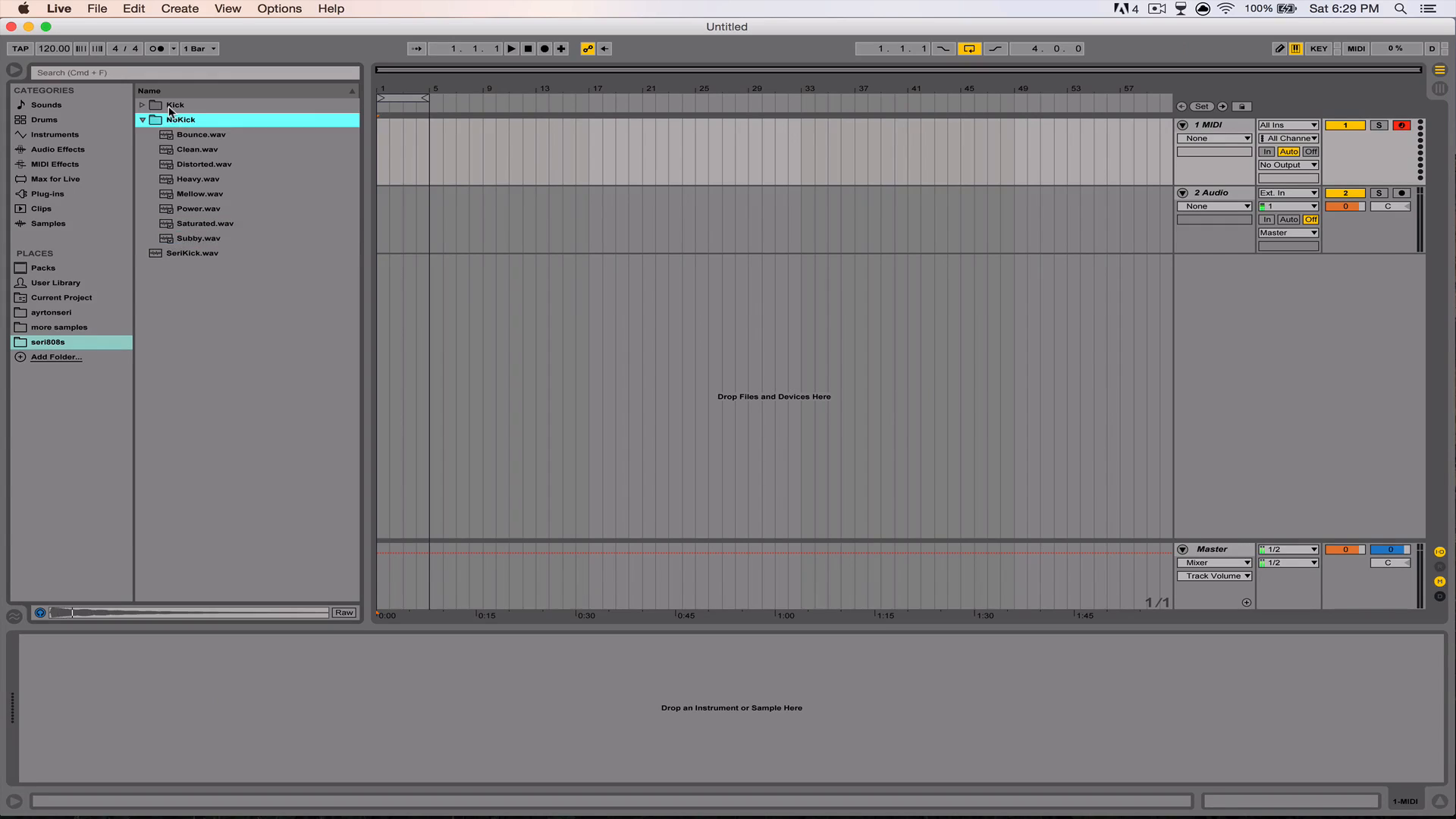
{"action": "left_click", "coordinate": [142, 120]}
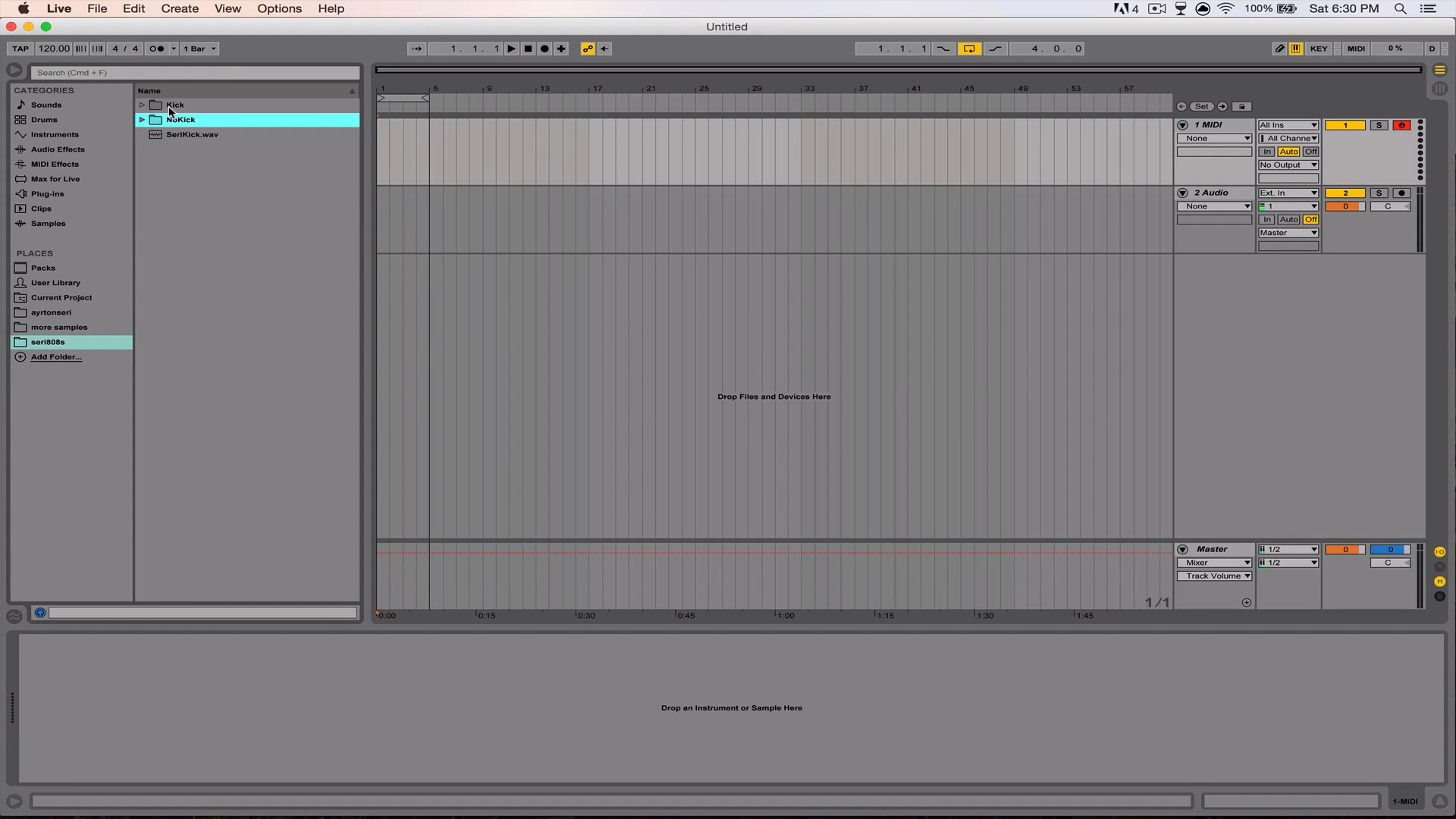
{"action": "left_click", "coordinate": [192, 134]}
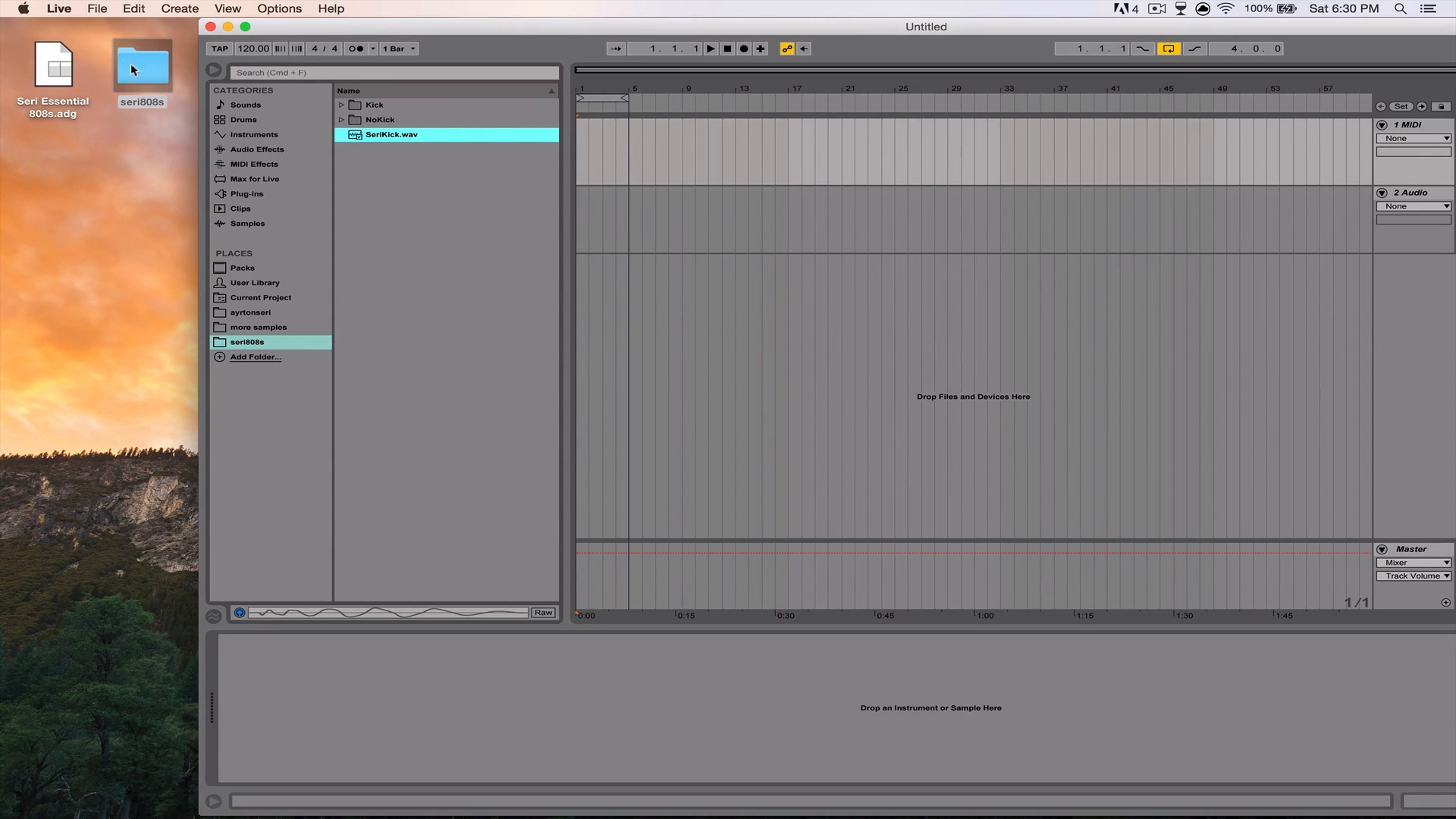
{"action": "mouse_move", "coordinate": [55, 78]}
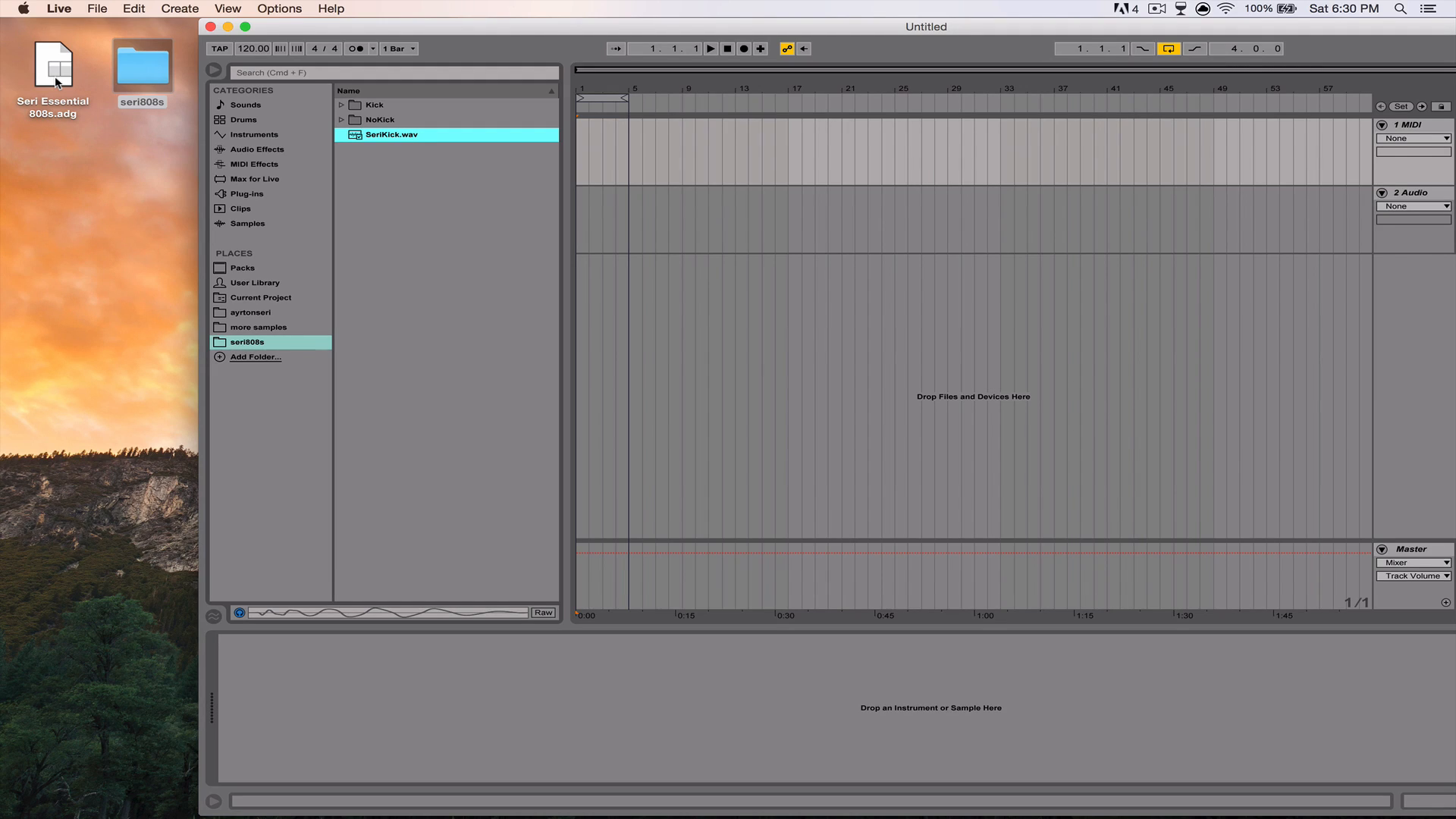
Step: Drag Seri Essential 808s.adg from the desktop onto the 1 MIDI track
{"action": "left_click", "coordinate": [57, 65]}
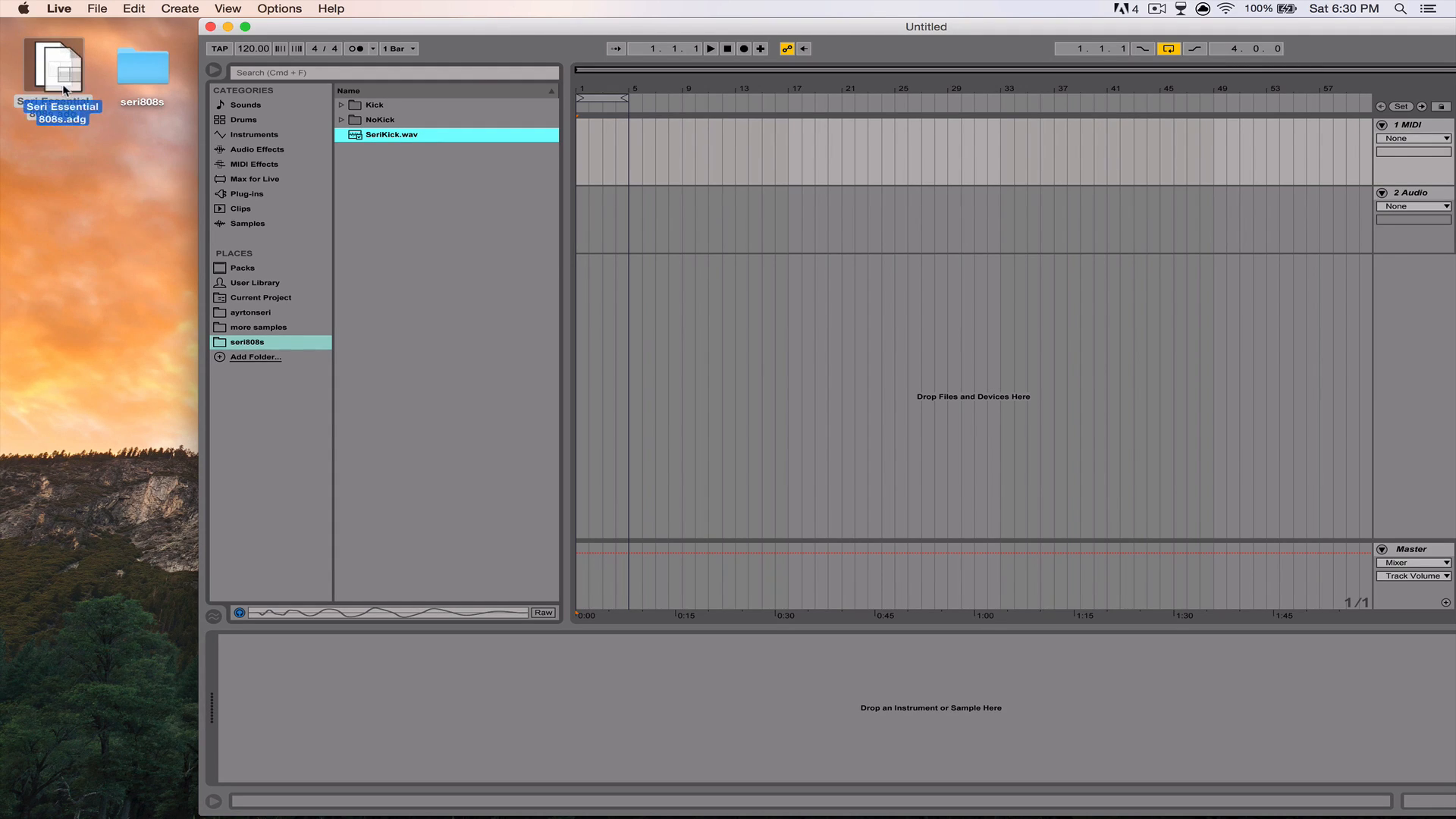
{"action": "left_click_drag", "start_coordinate": [53, 70], "coordinate": [112, 228]}
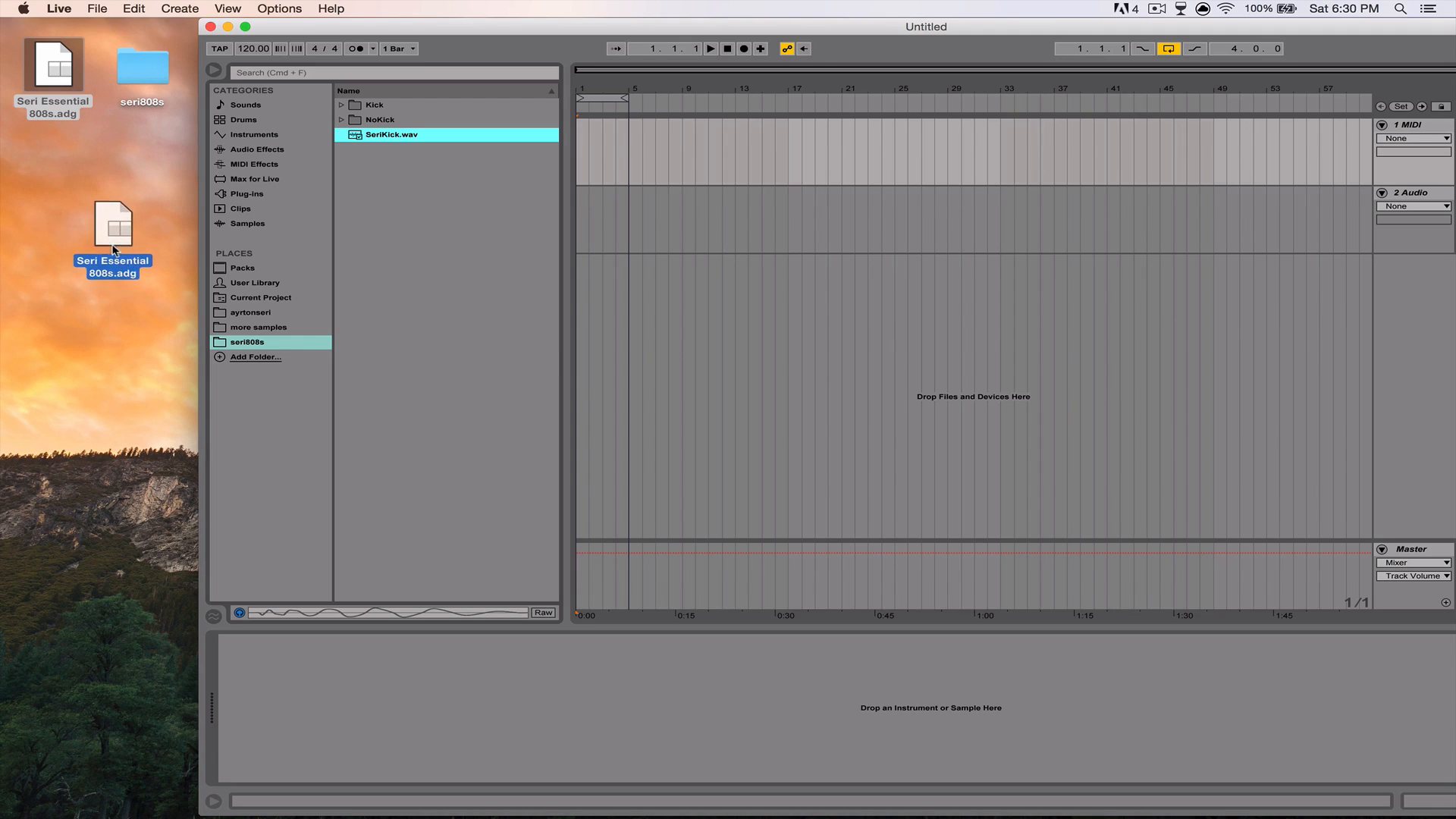
{"action": "left_click_drag", "start_coordinate": [112, 226], "coordinate": [305, 729]}
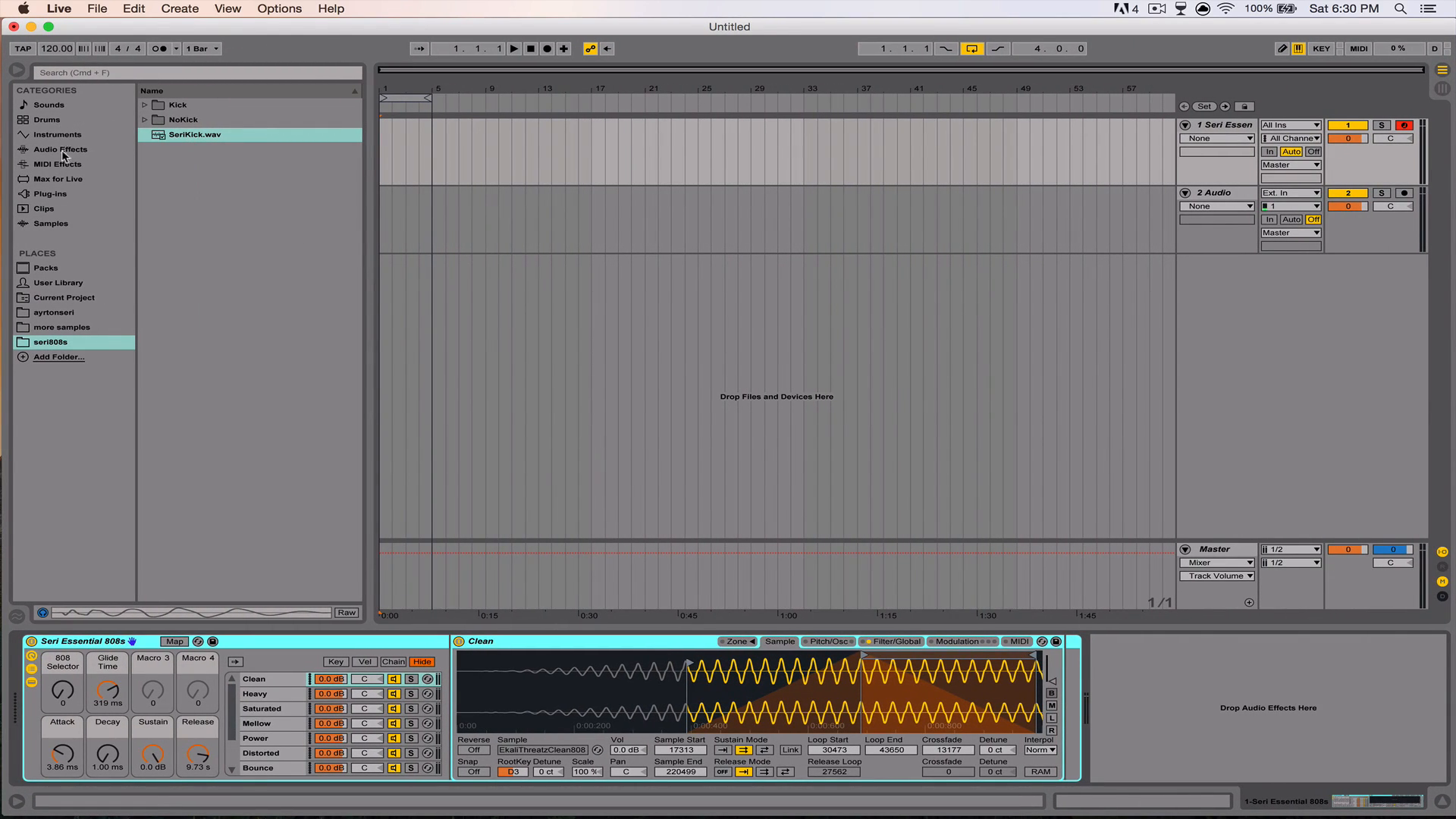
Step: Show the Audio Effects list in the browser
{"action": "left_click", "coordinate": [60, 149]}
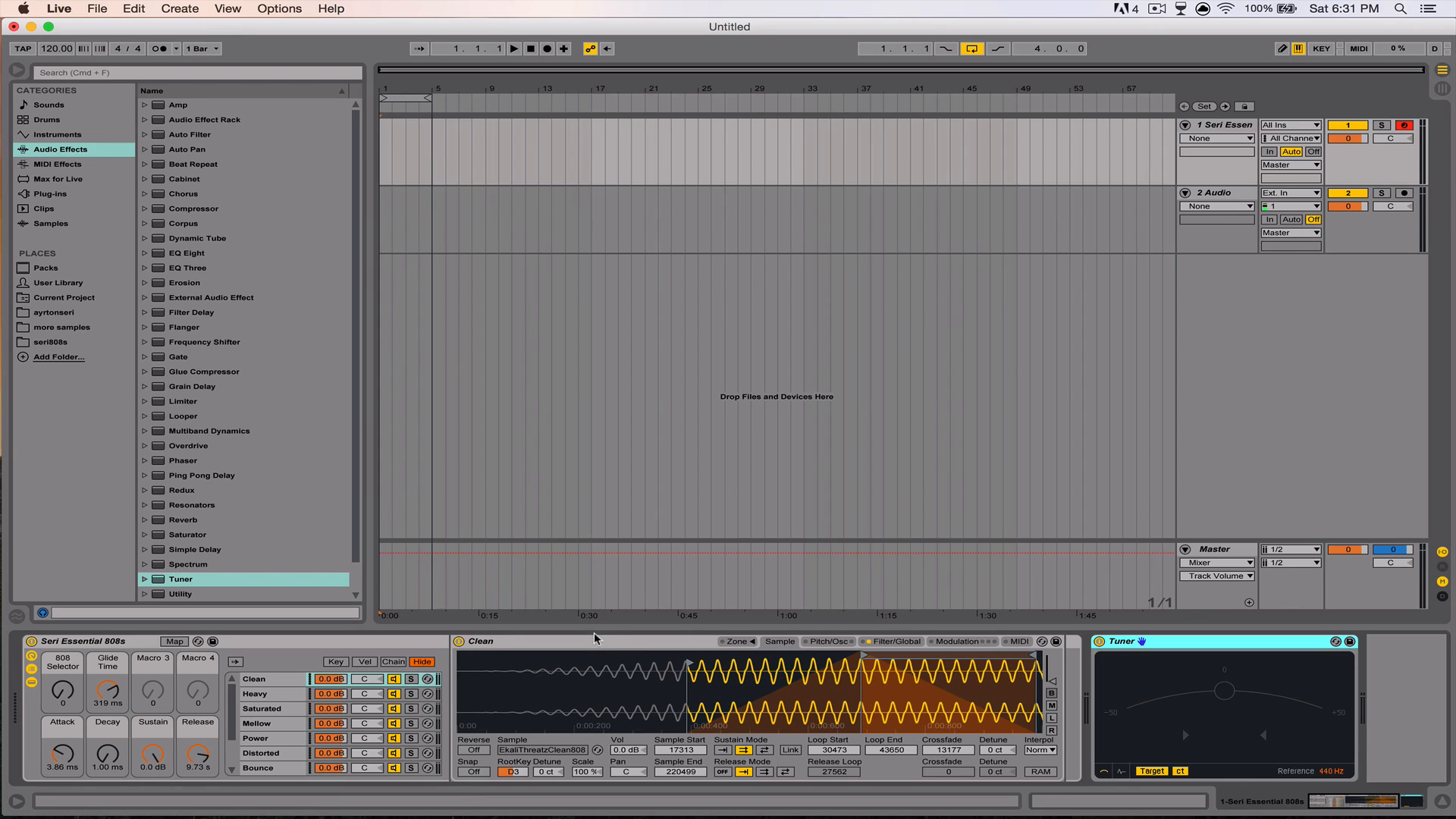
{"action": "mouse_move", "coordinate": [199, 750]}
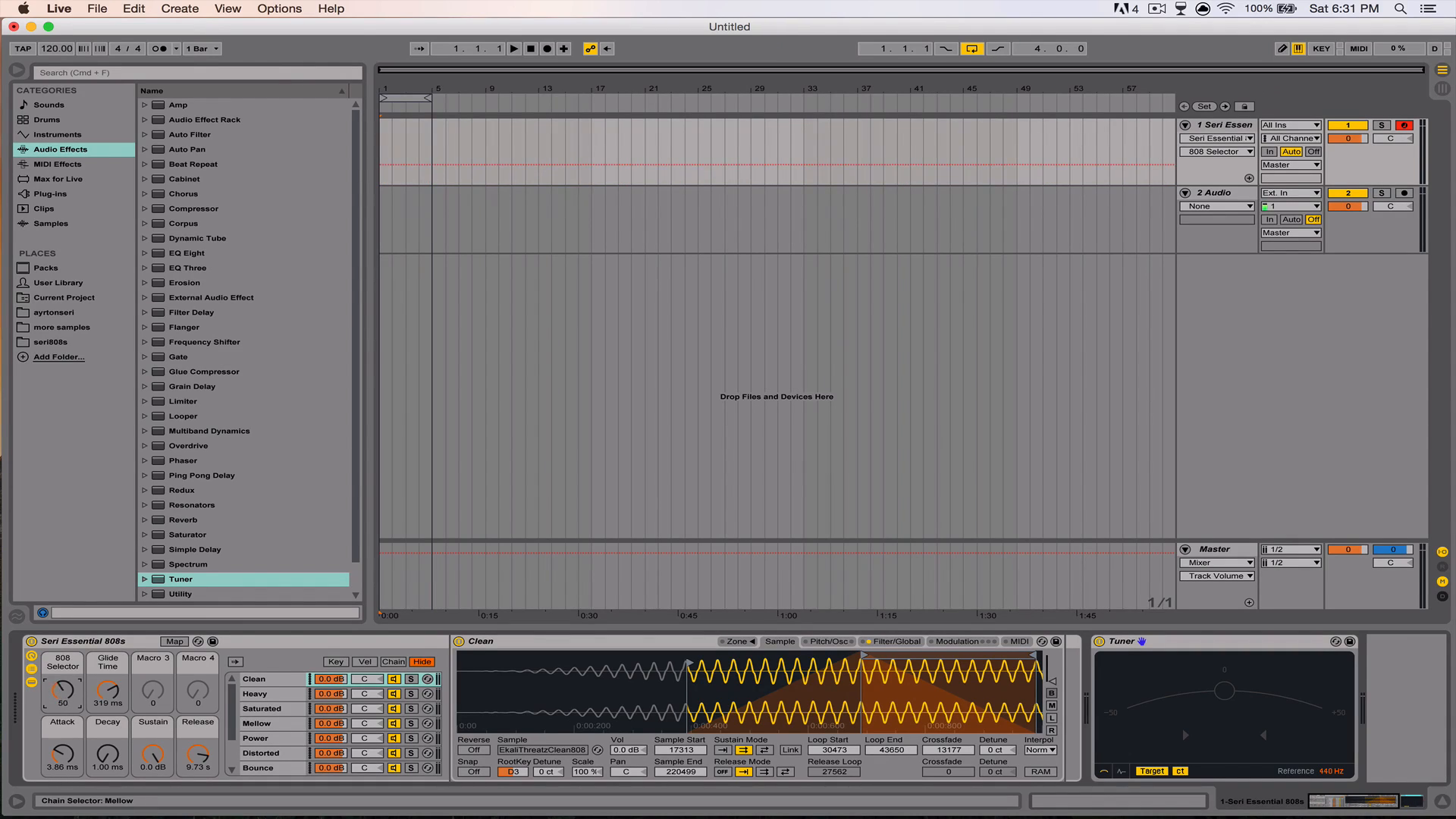
Step: Turn the 808 Selector macro up to the Distorted chain and fine-tune its value
{"action": "left_click_drag", "start_coordinate": [61, 689], "coordinate": [62, 664]}
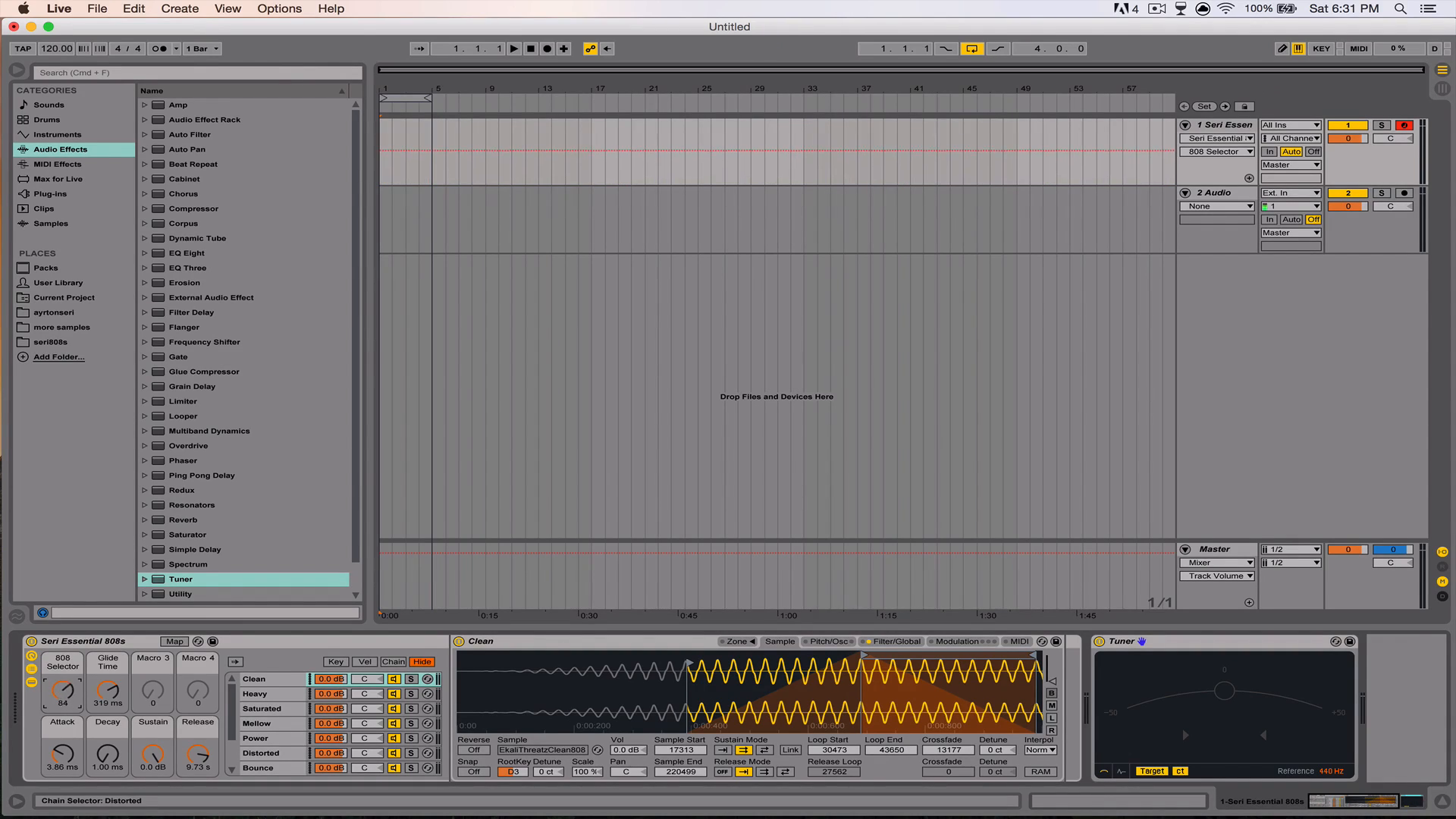
{"action": "left_click_drag", "start_coordinate": [63, 685], "coordinate": [62, 659]}
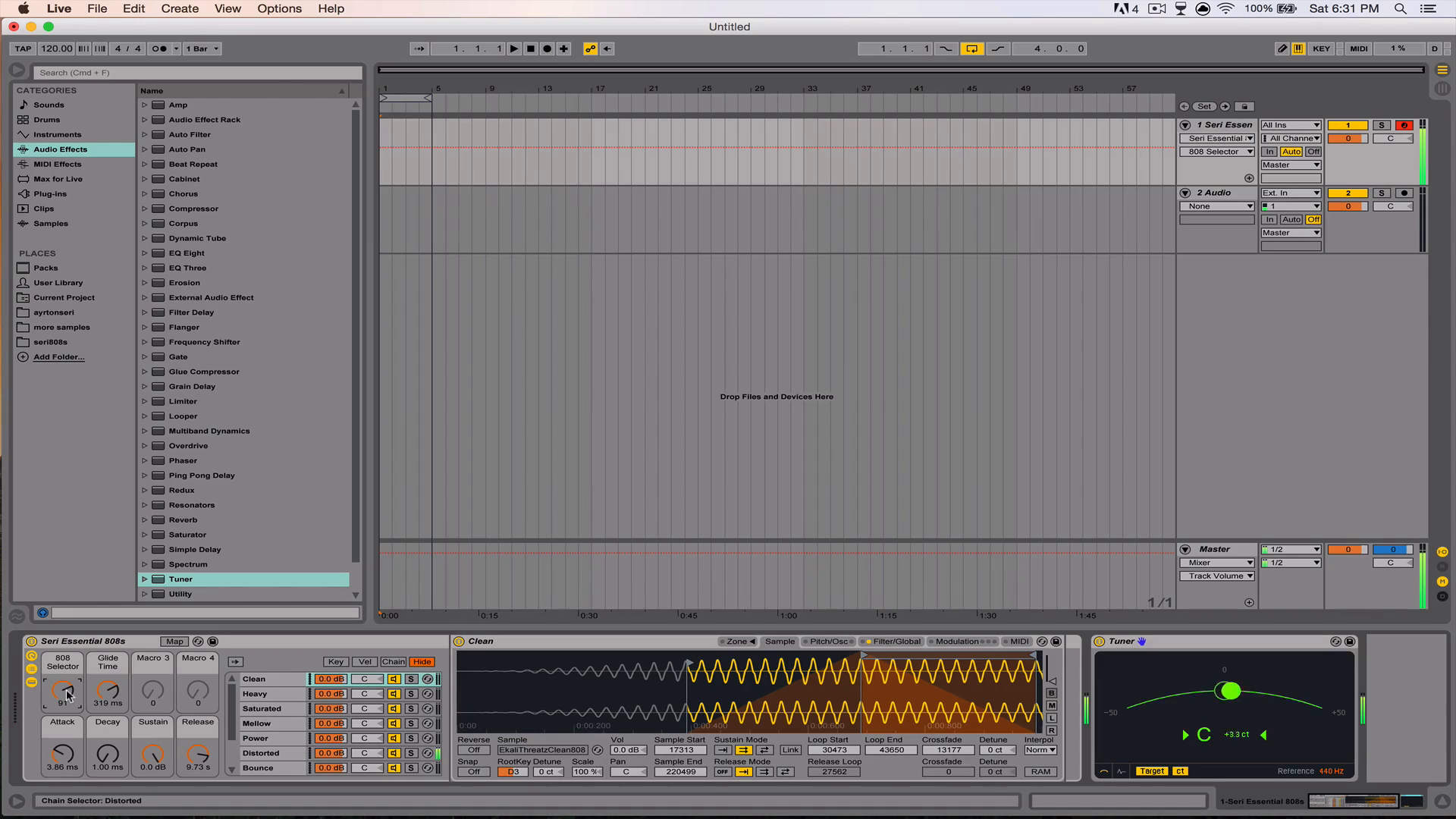
{"action": "left_click_drag", "start_coordinate": [61, 688], "coordinate": [62, 701]}
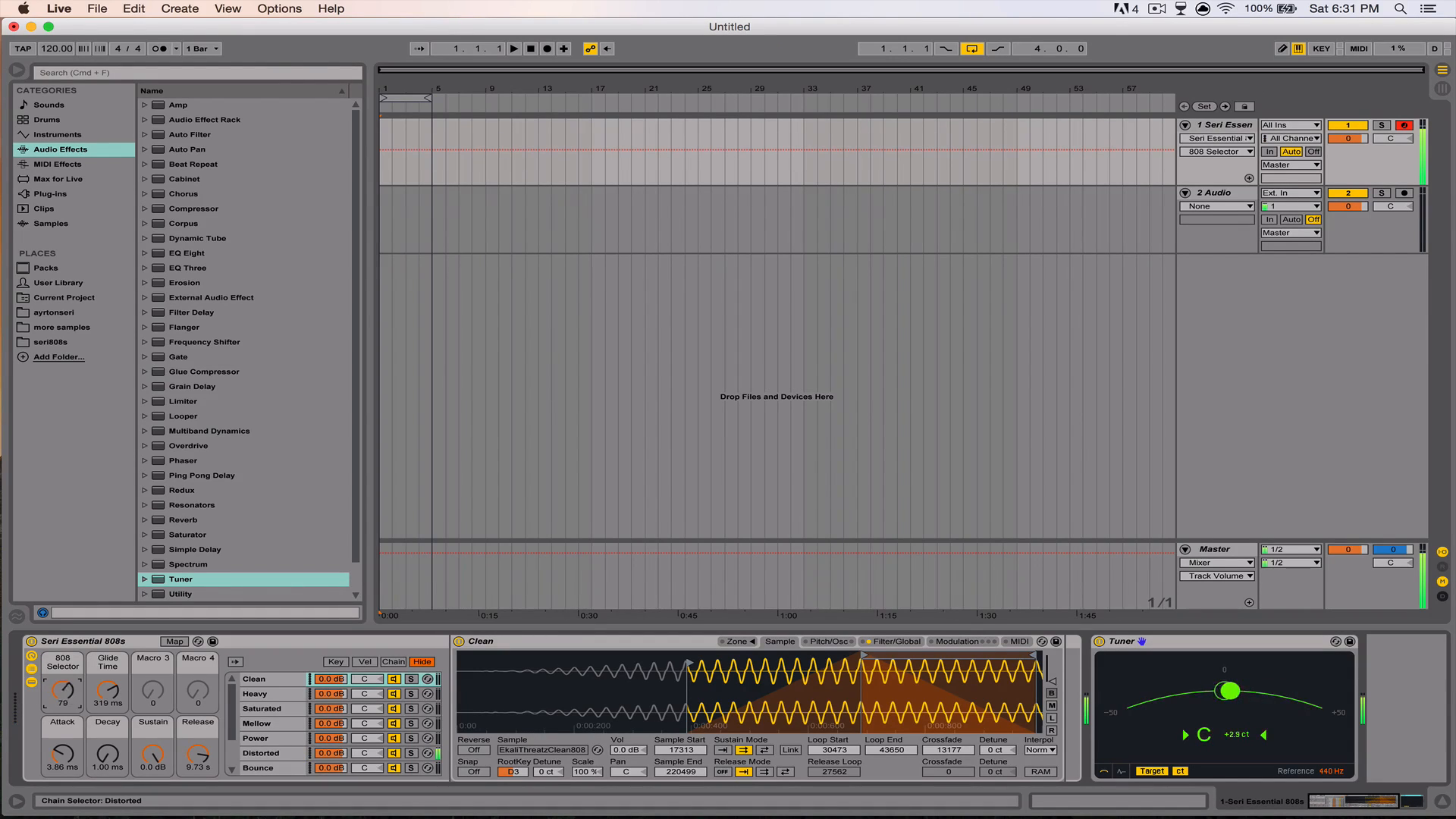
{"action": "left_click_drag", "start_coordinate": [61, 684], "coordinate": [61, 706]}
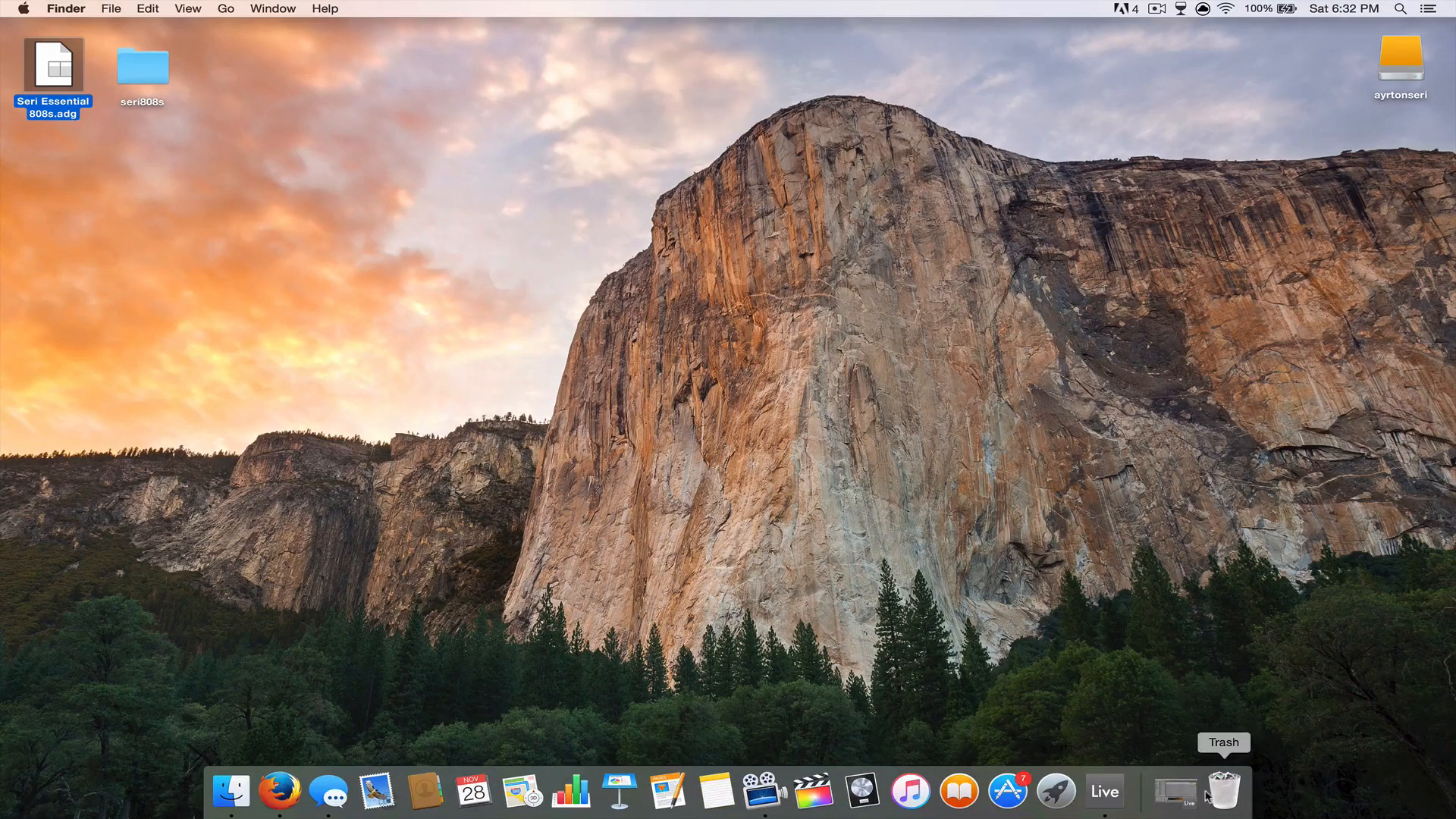
{"action": "mouse_move", "coordinate": [1177, 797]}
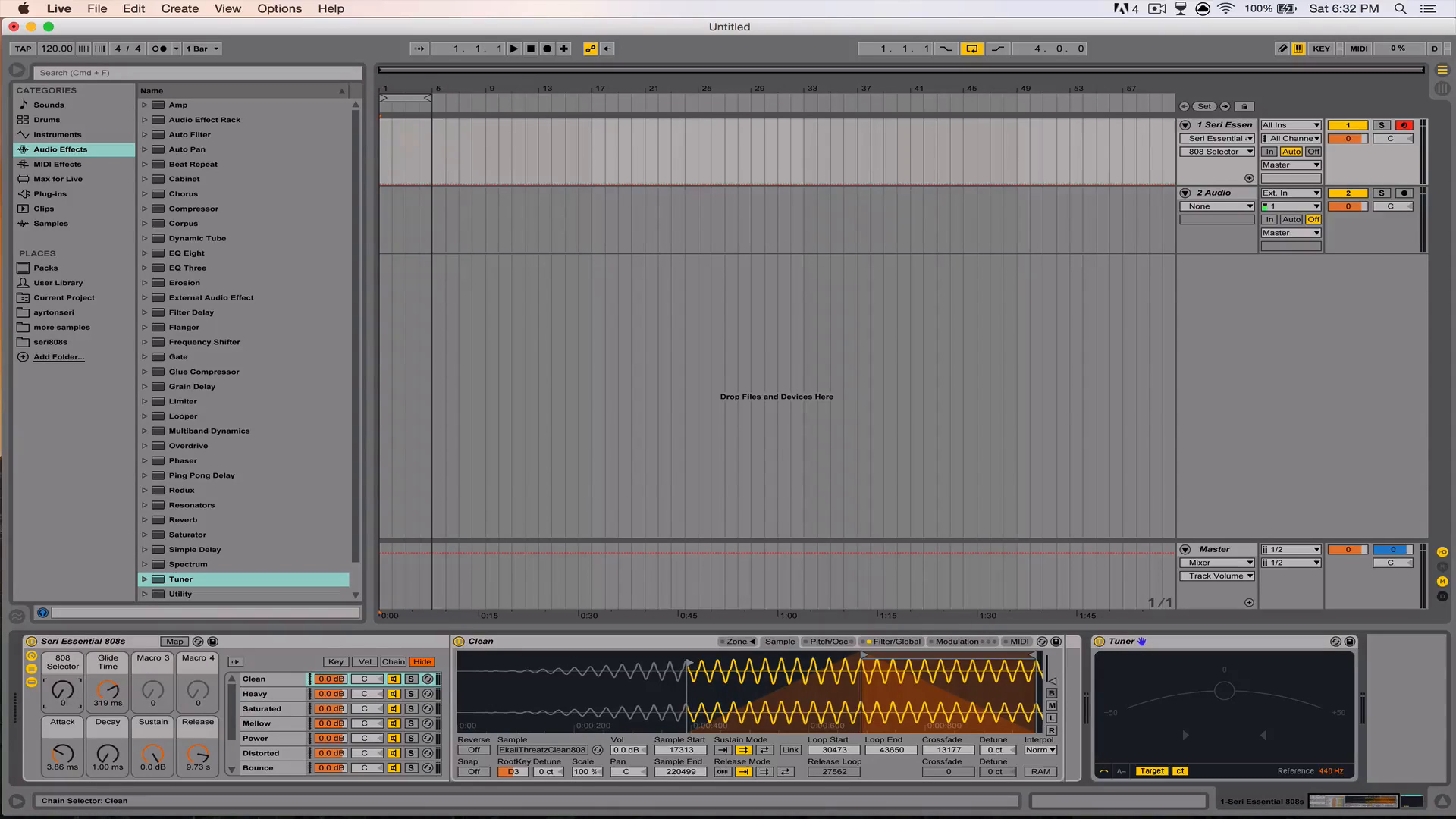
Step: Drag the 808 Selector macro to return it to the Clean chain
{"action": "left_click_drag", "start_coordinate": [61, 690], "coordinate": [61, 664]}
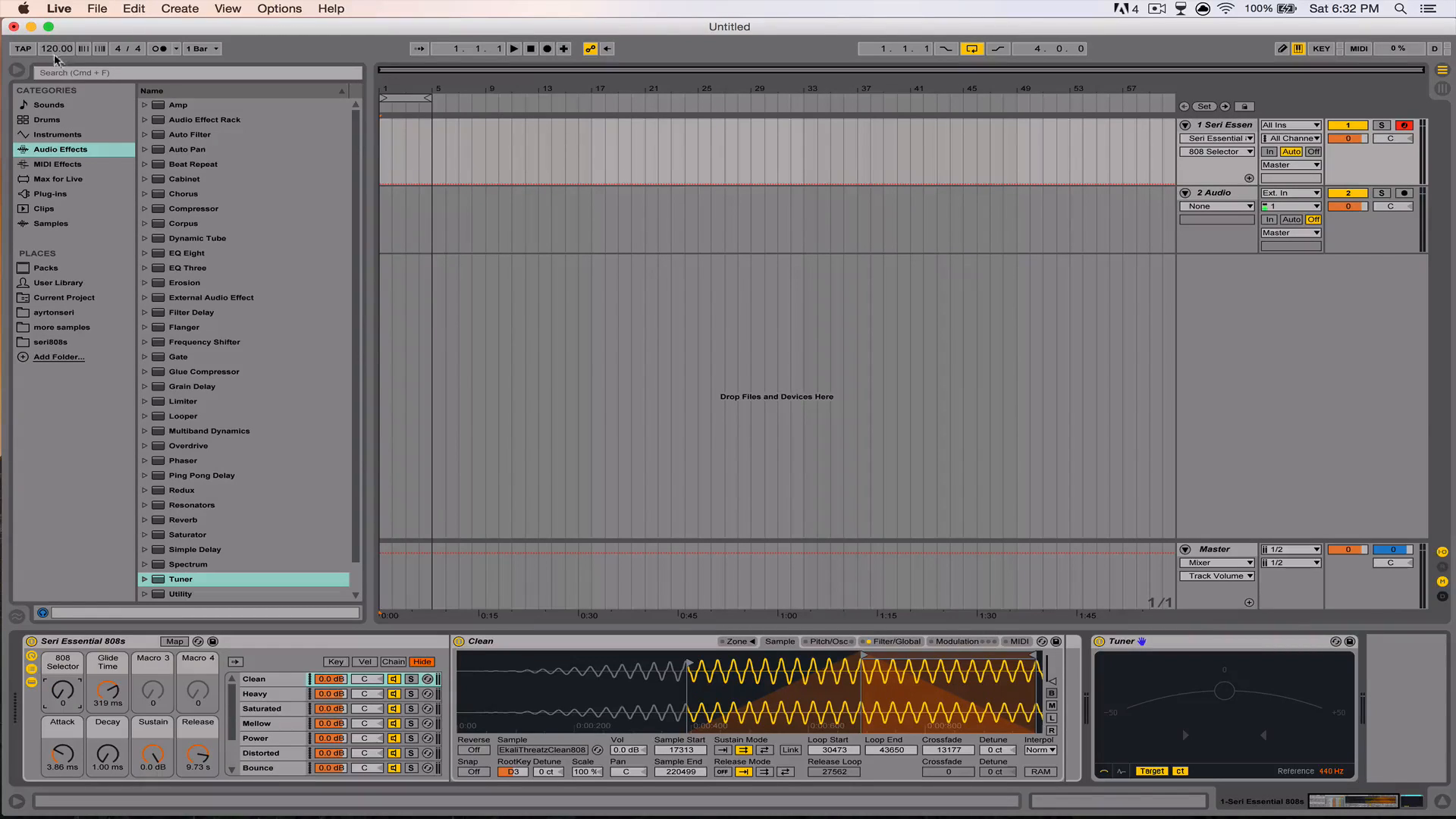
{"action": "mouse_move", "coordinate": [28, 28]}
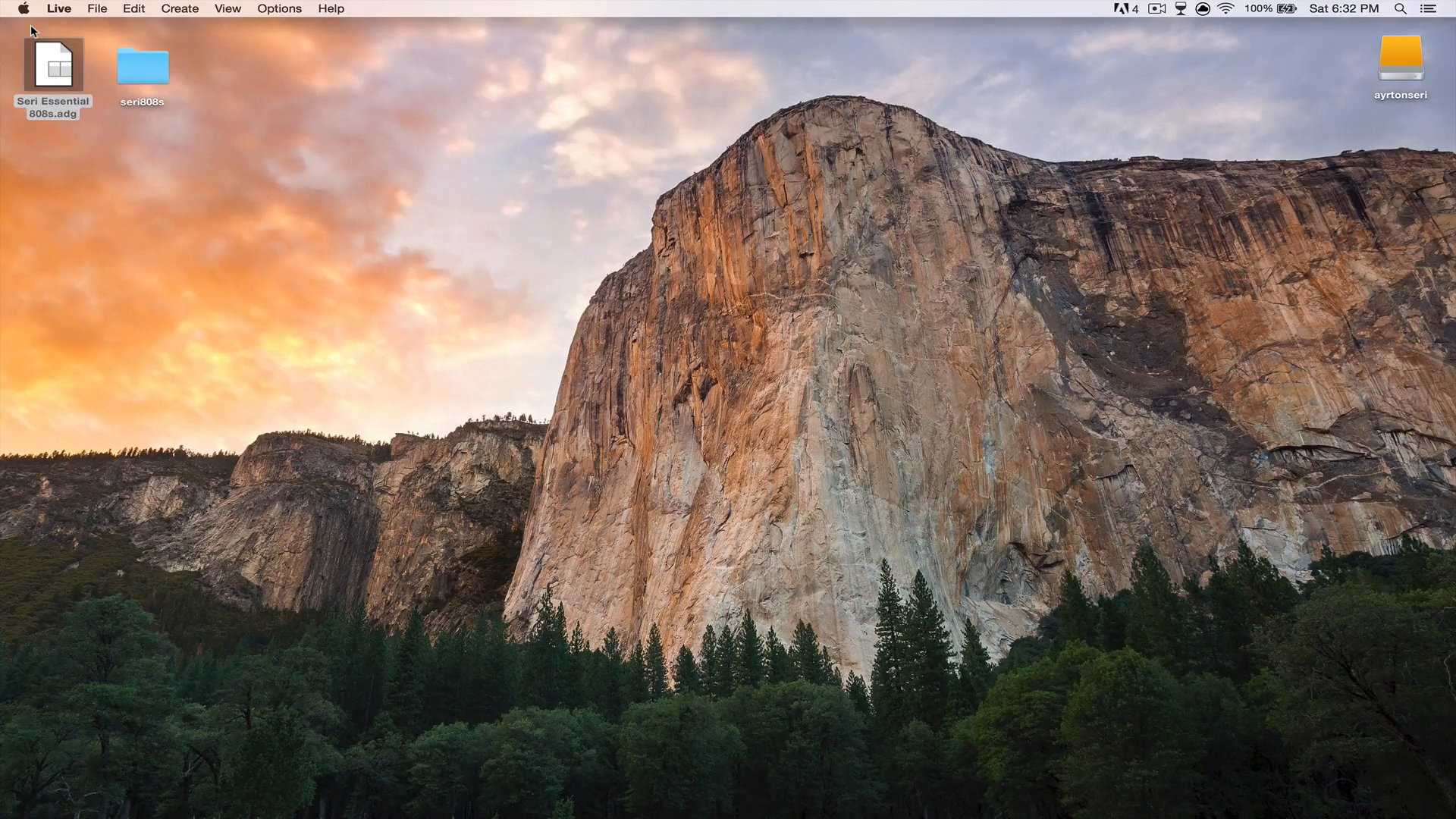
Step: Activate the Finder desktop and restore the minimized Untitled Live set from the Dock
{"action": "left_click", "coordinate": [49, 59]}
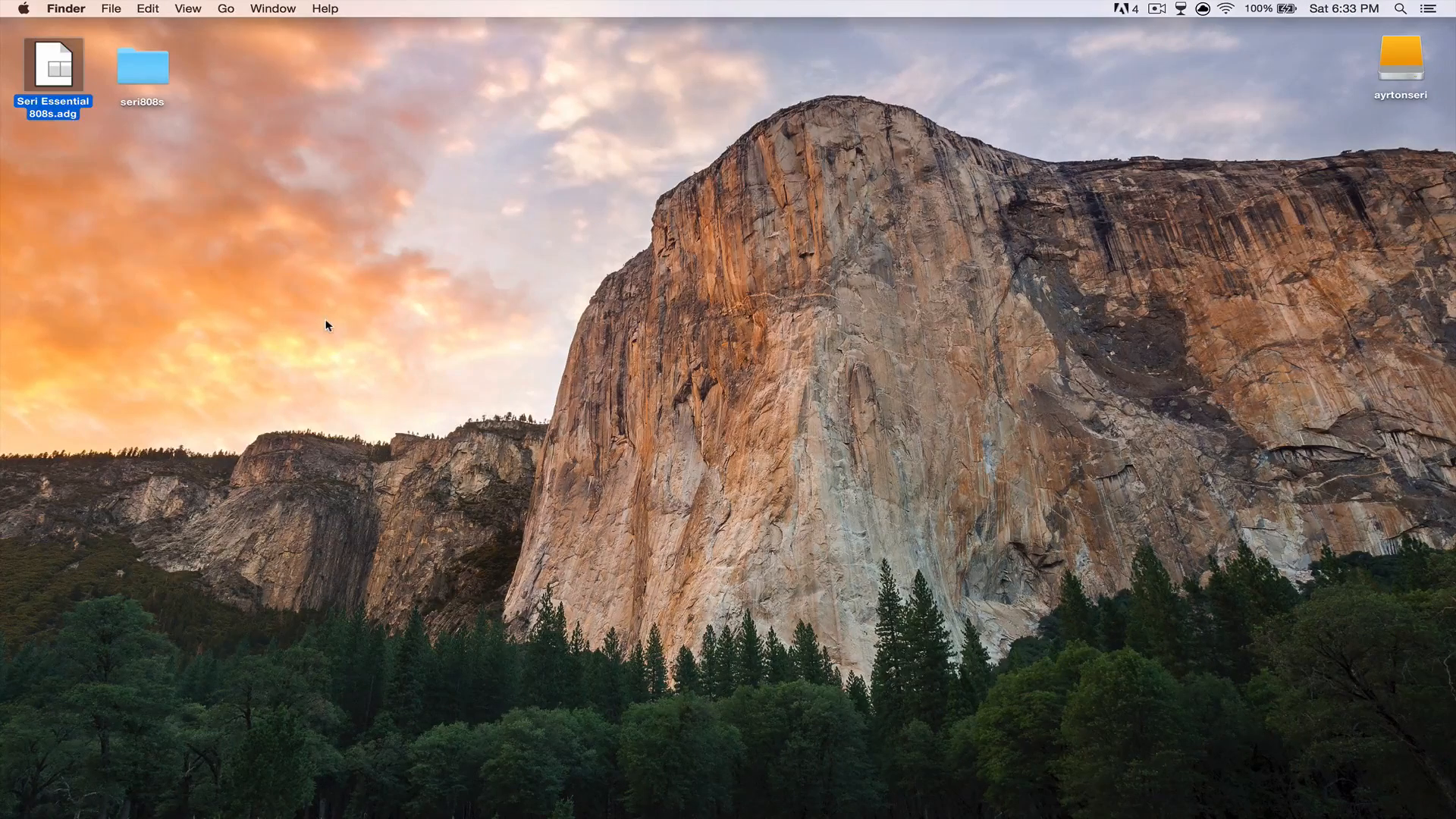
{"action": "mouse_move", "coordinate": [1174, 785]}
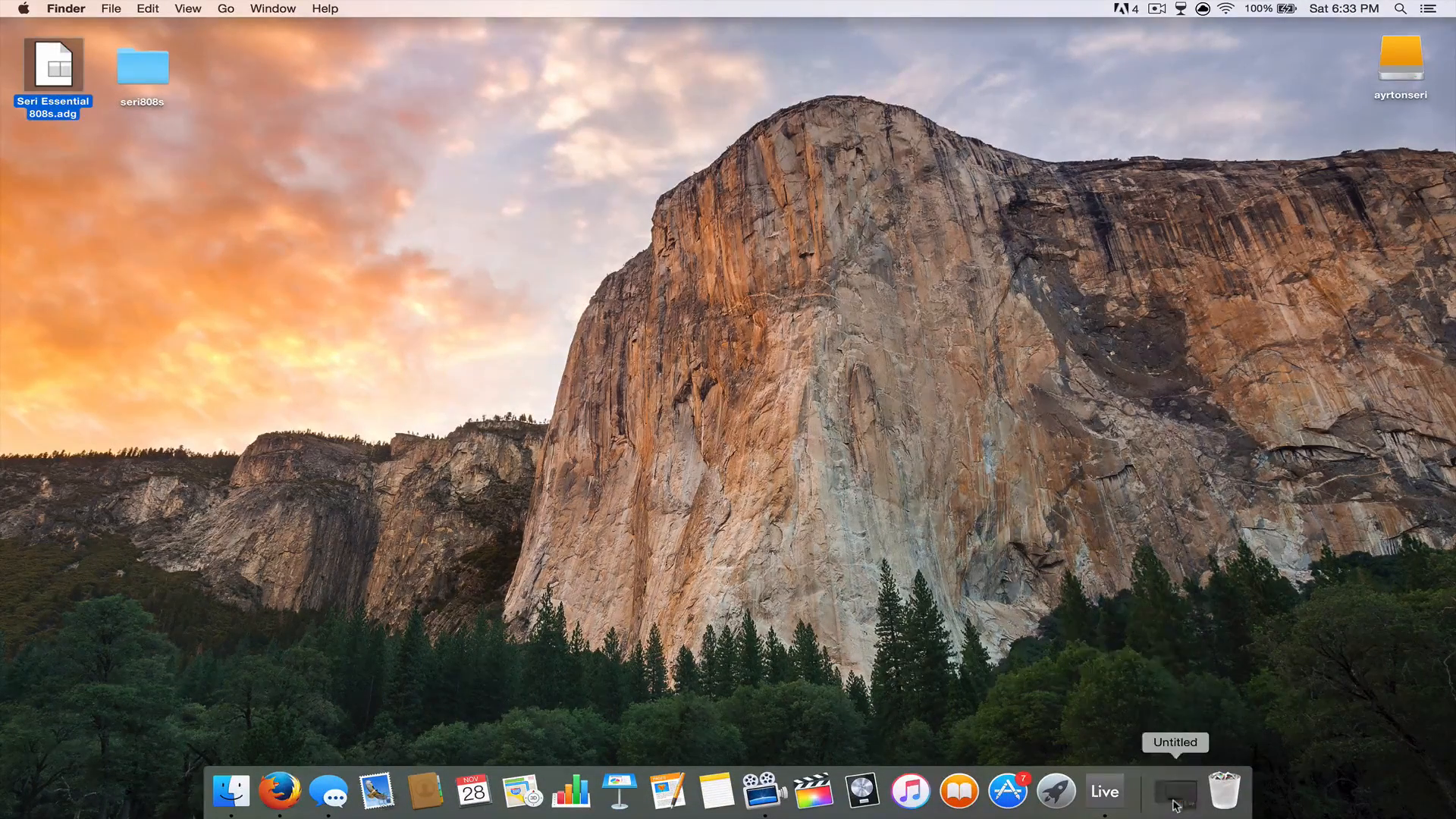
{"action": "left_click", "coordinate": [1173, 802]}
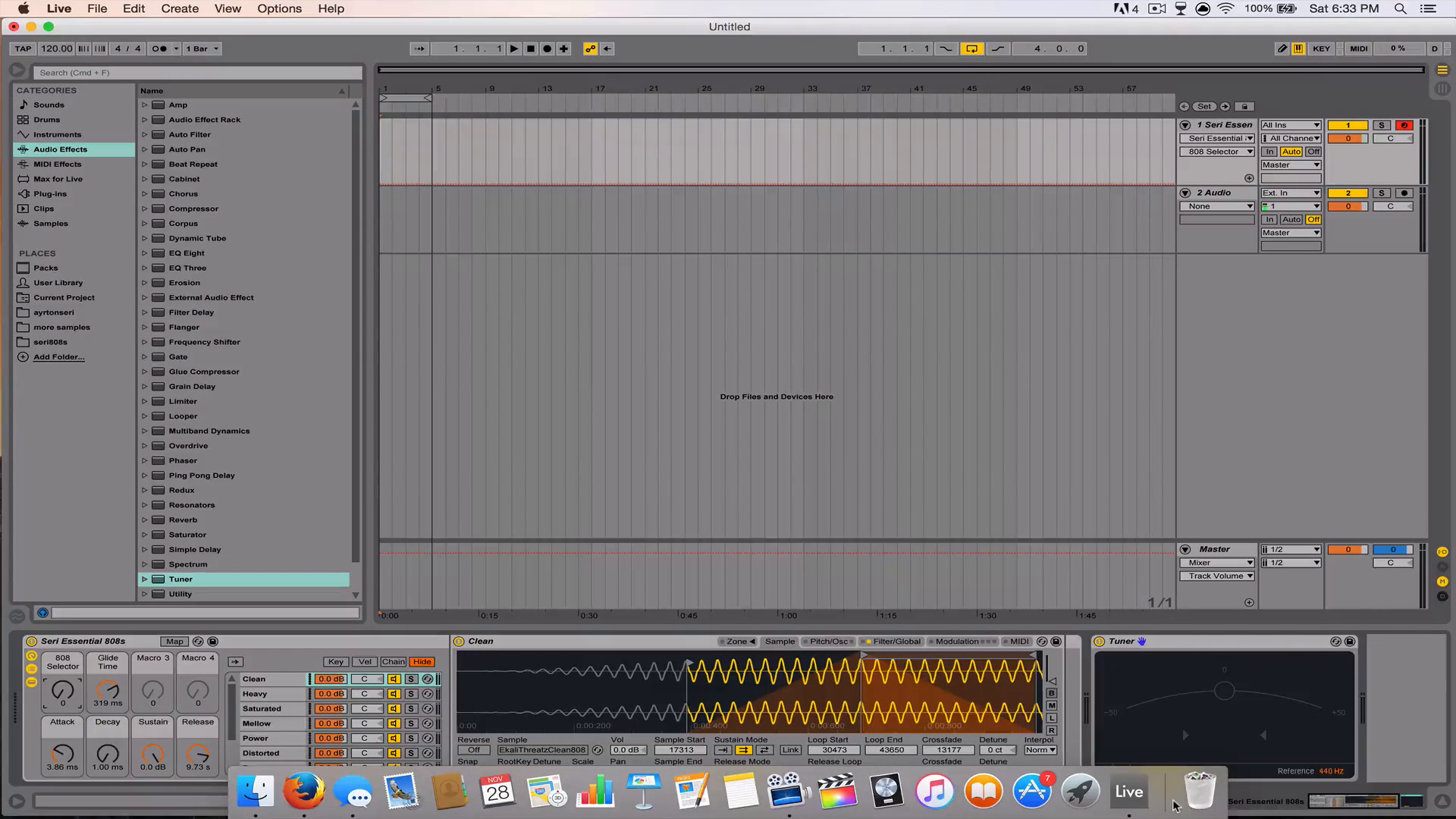